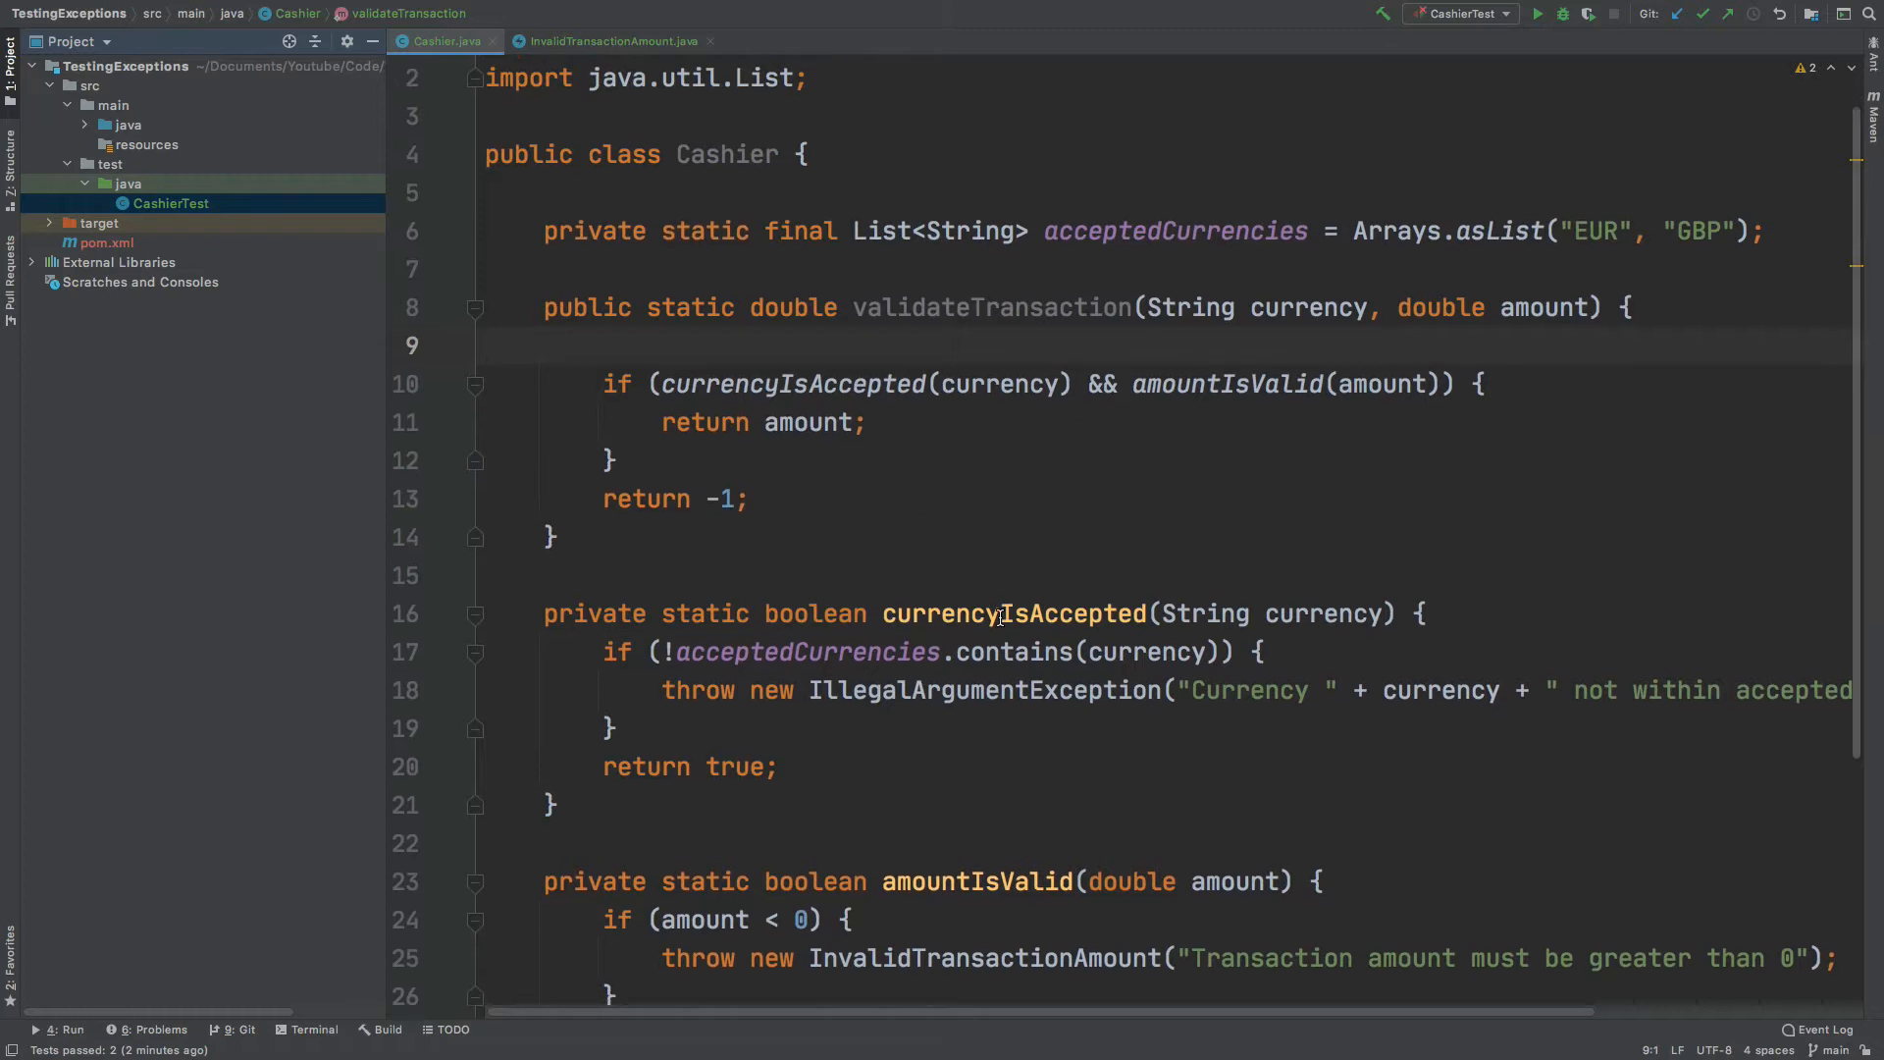
# - Review currencyIsAccepted and amountIsValid in Cashier.java, then open the InvalidTransactionAmount class
pyautogui.scroll(-3)
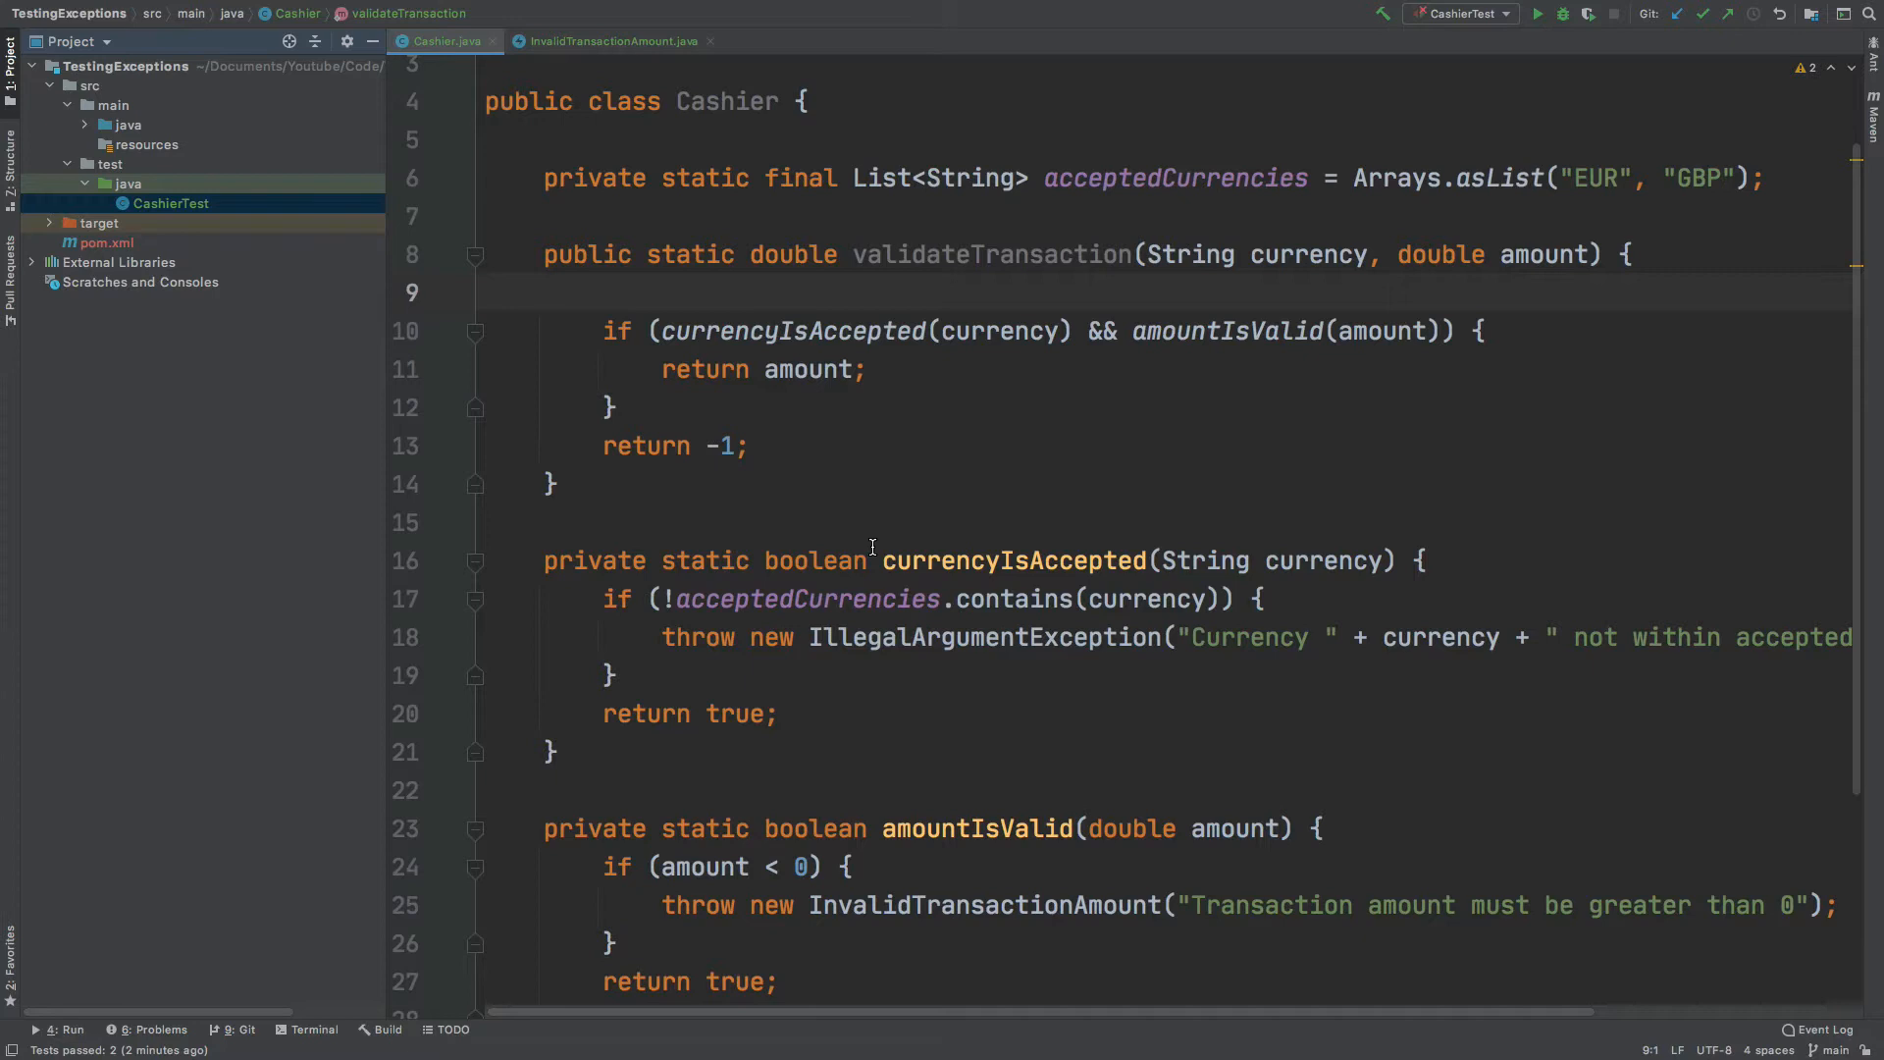
pyautogui.doubleClick(1012, 560)
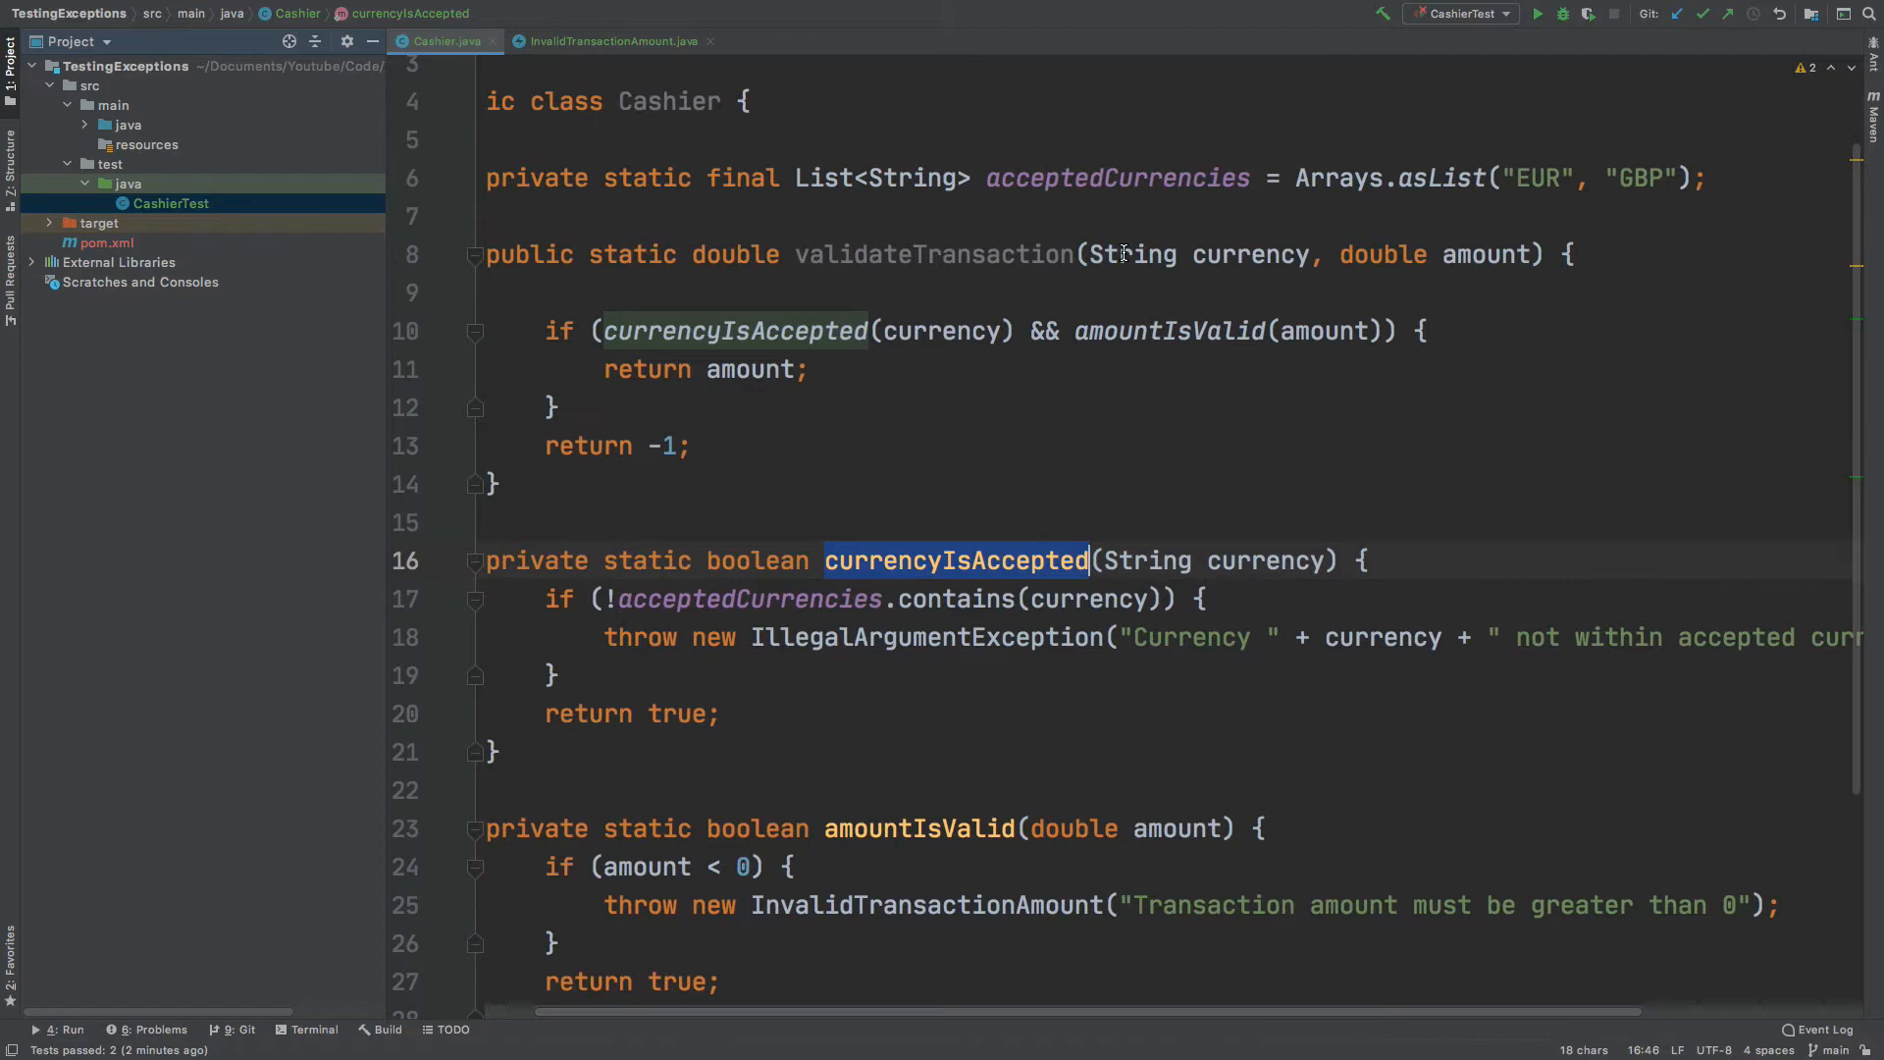
pyautogui.doubleClick(1169, 331)
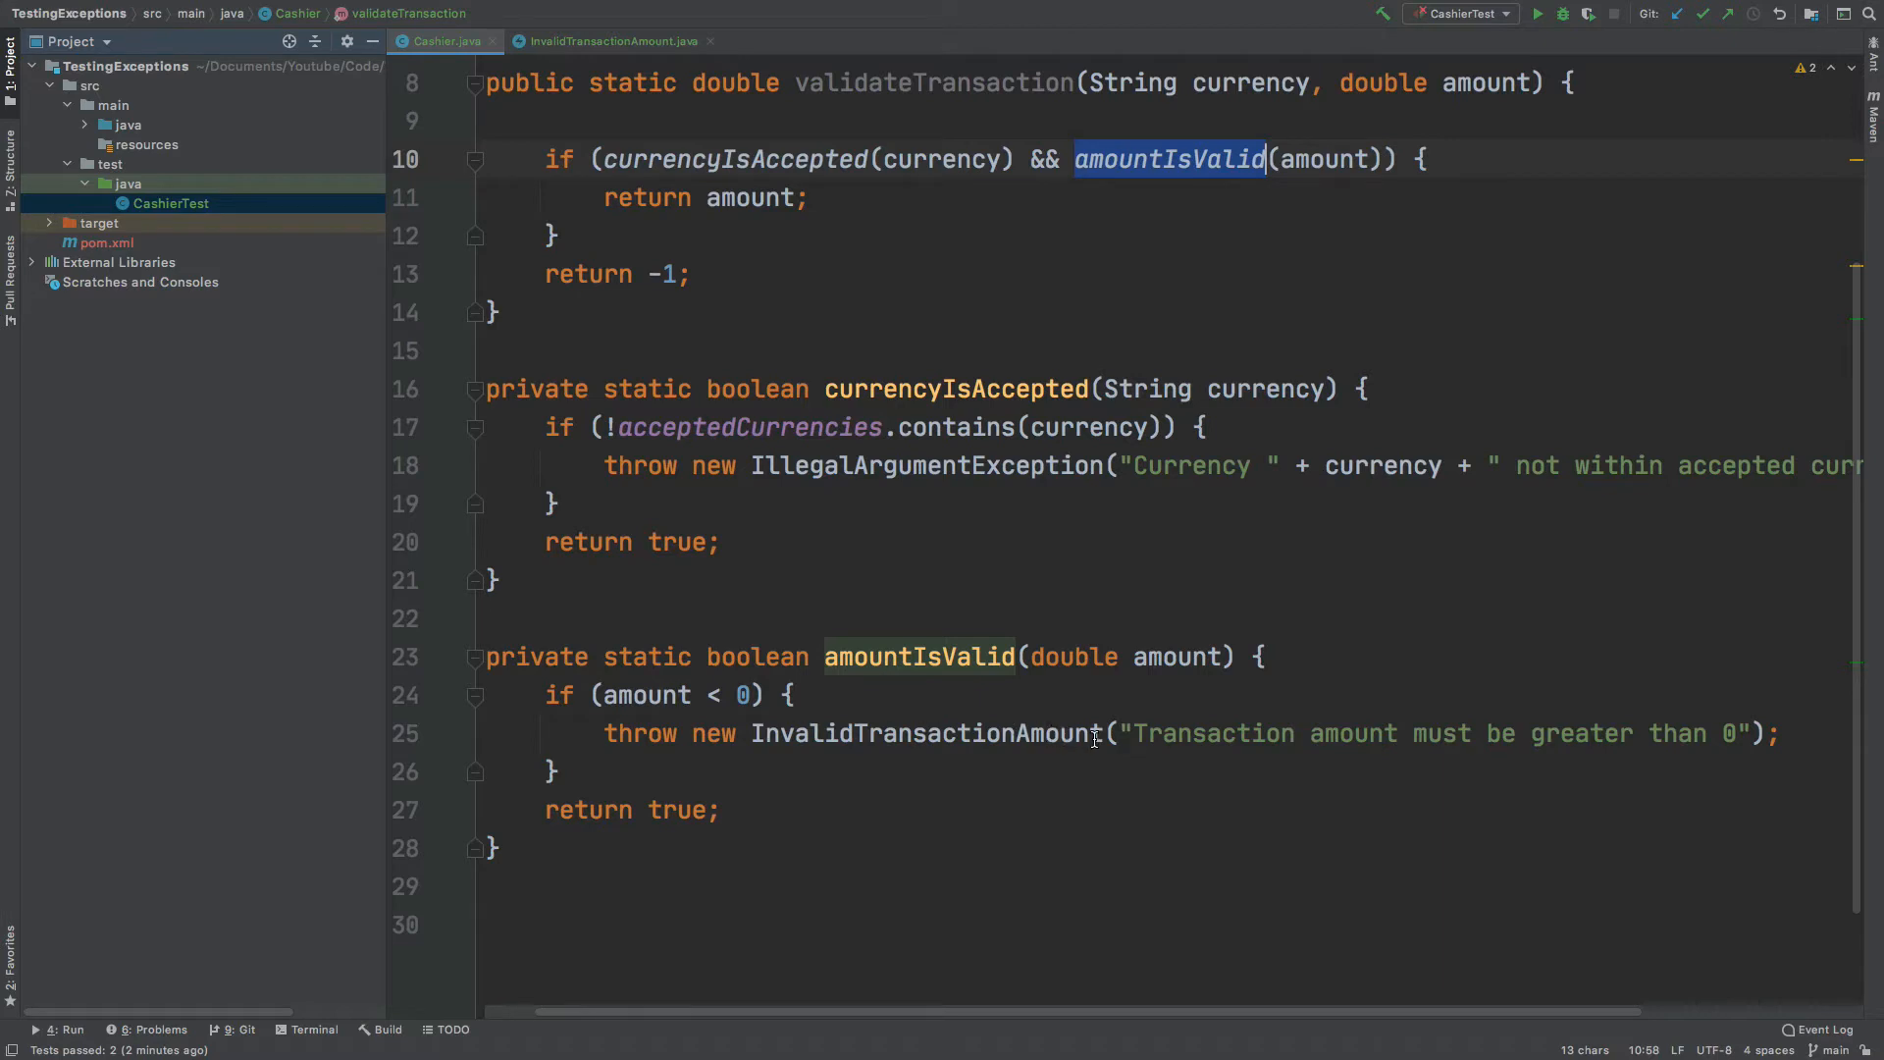
pyautogui.moveTo(687, 801)
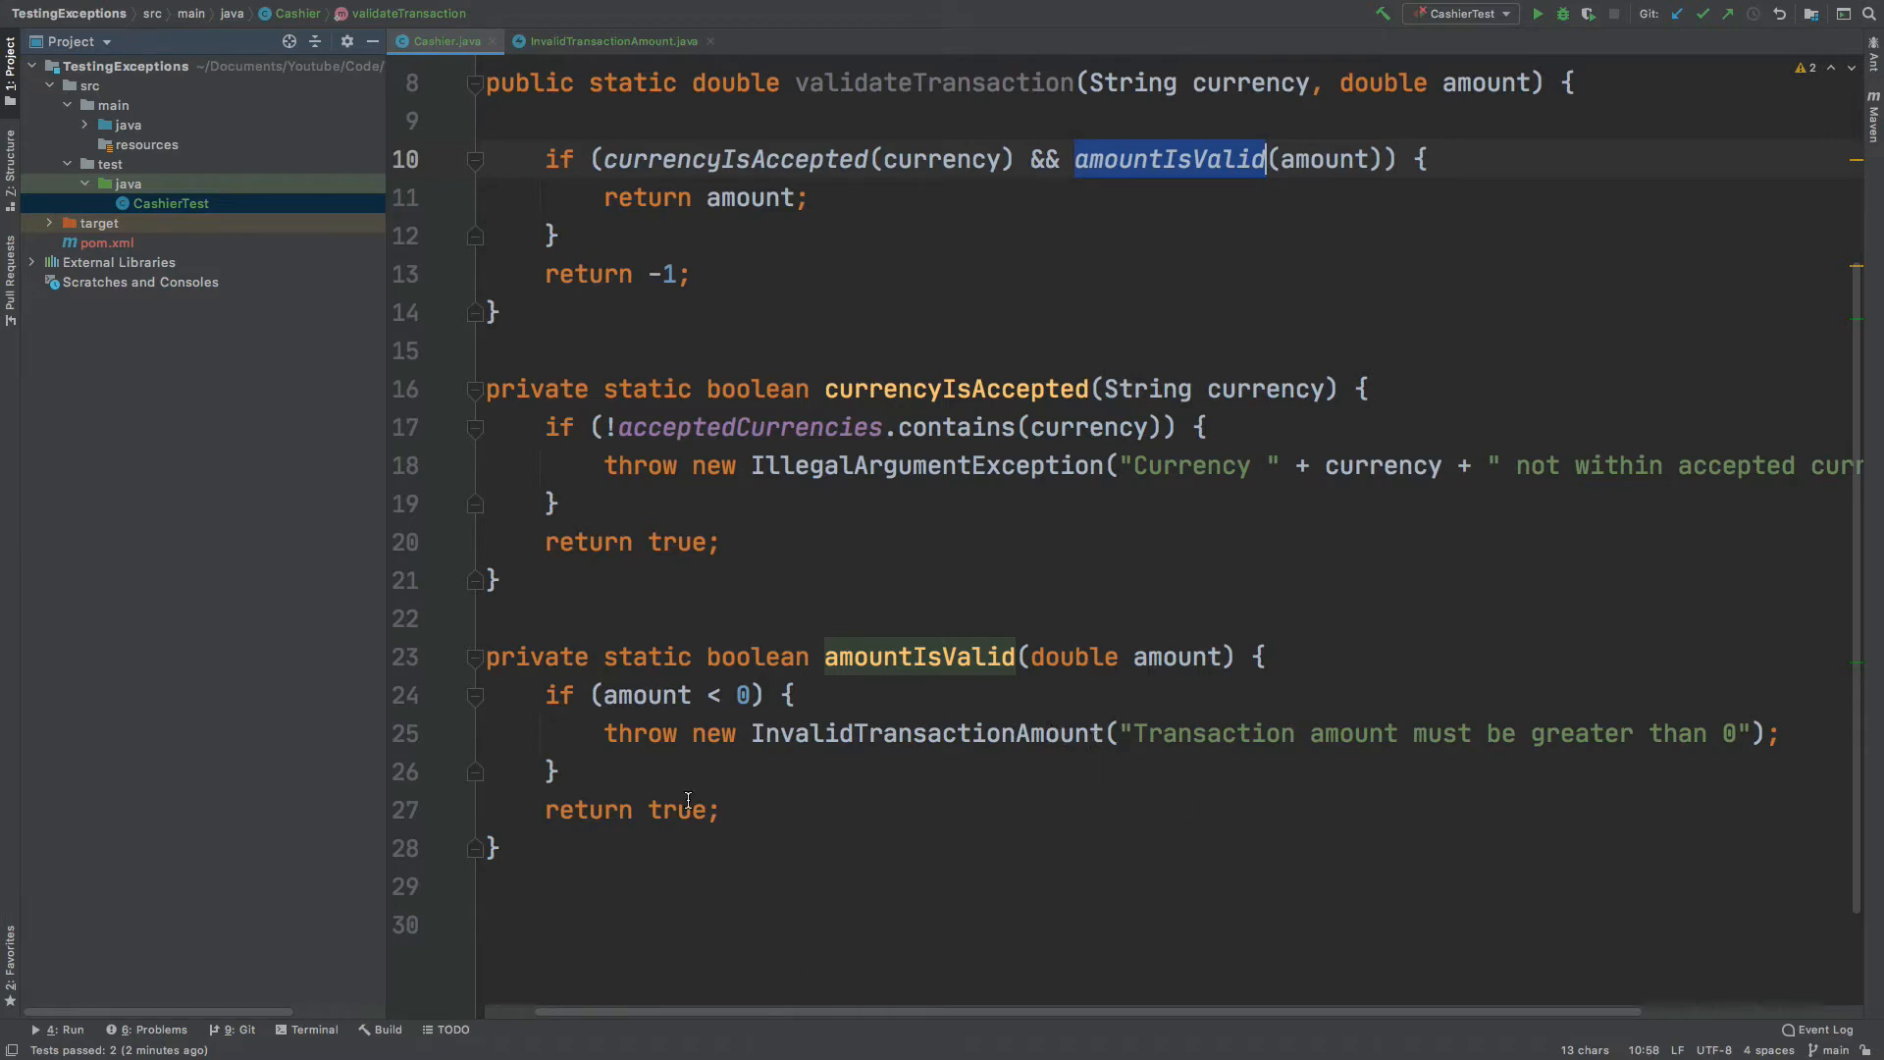
pyautogui.click(614, 41)
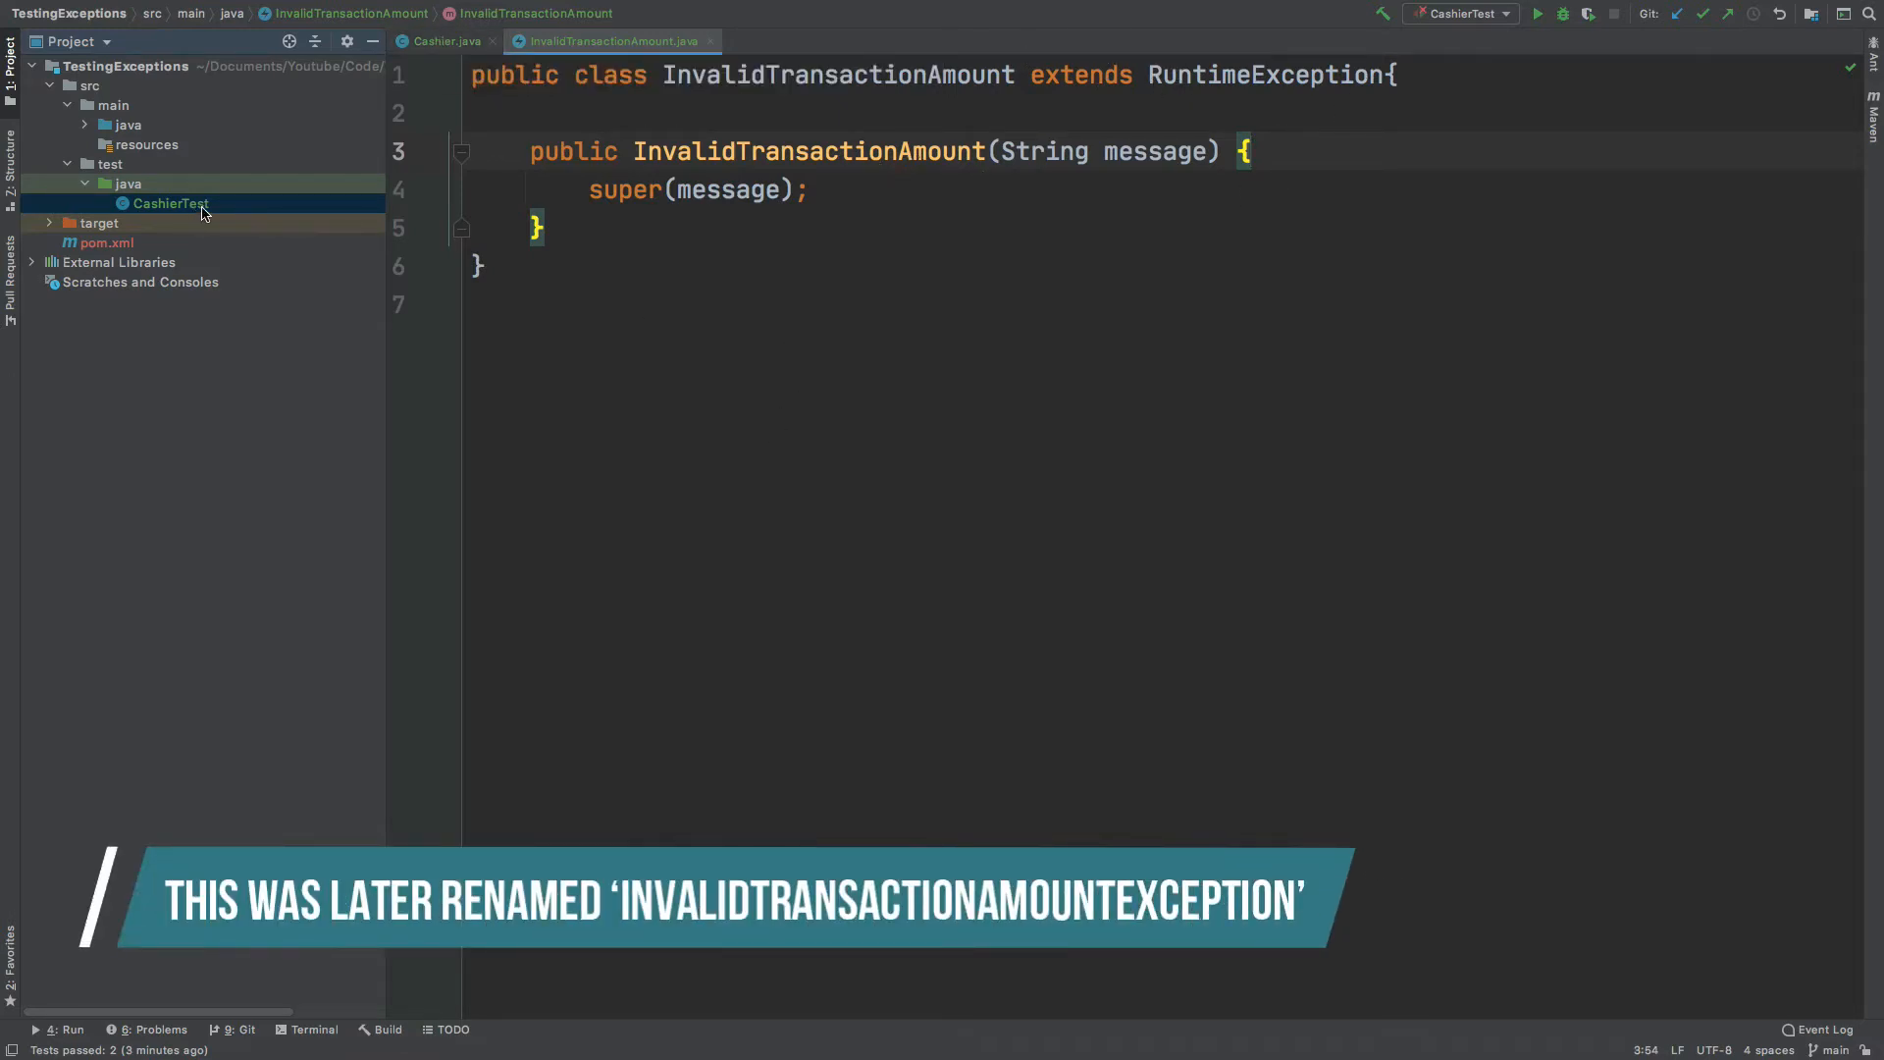
pyautogui.click(169, 204)
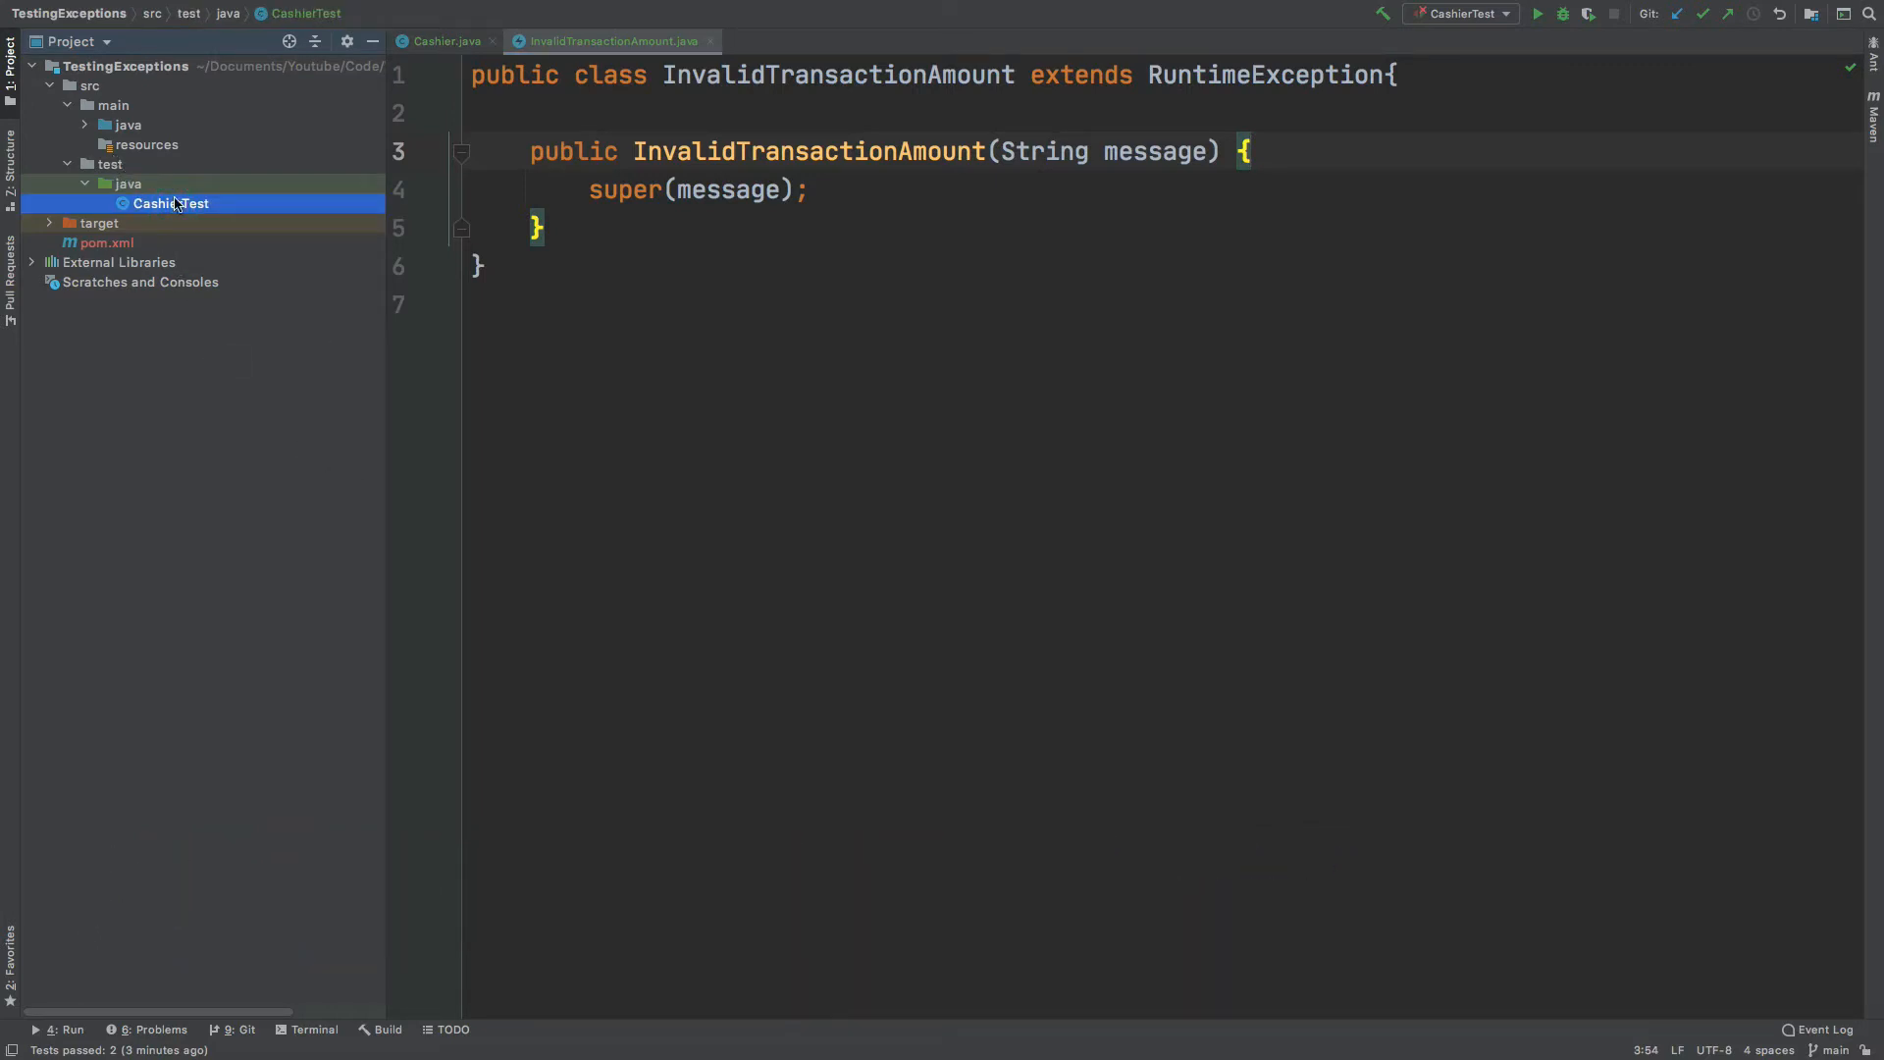
pyautogui.doubleClick(170, 204)
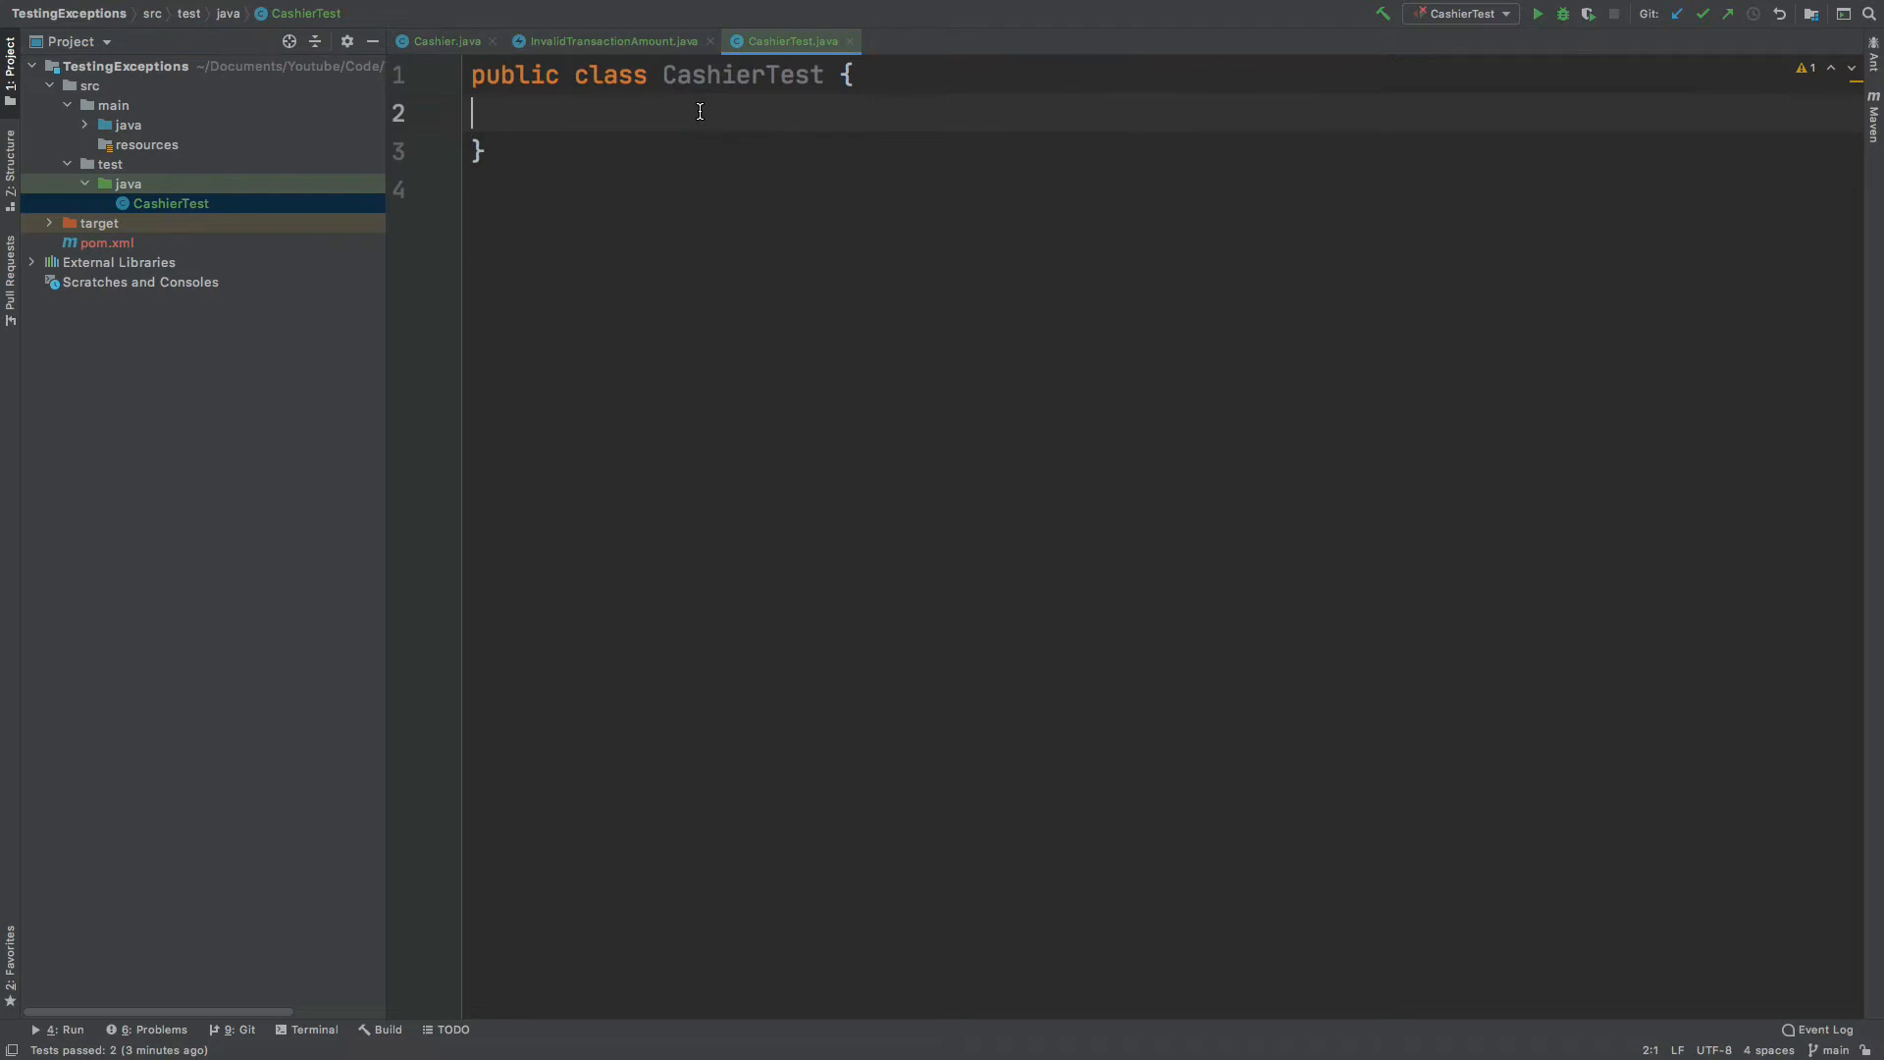
pyautogui.click(445, 40)
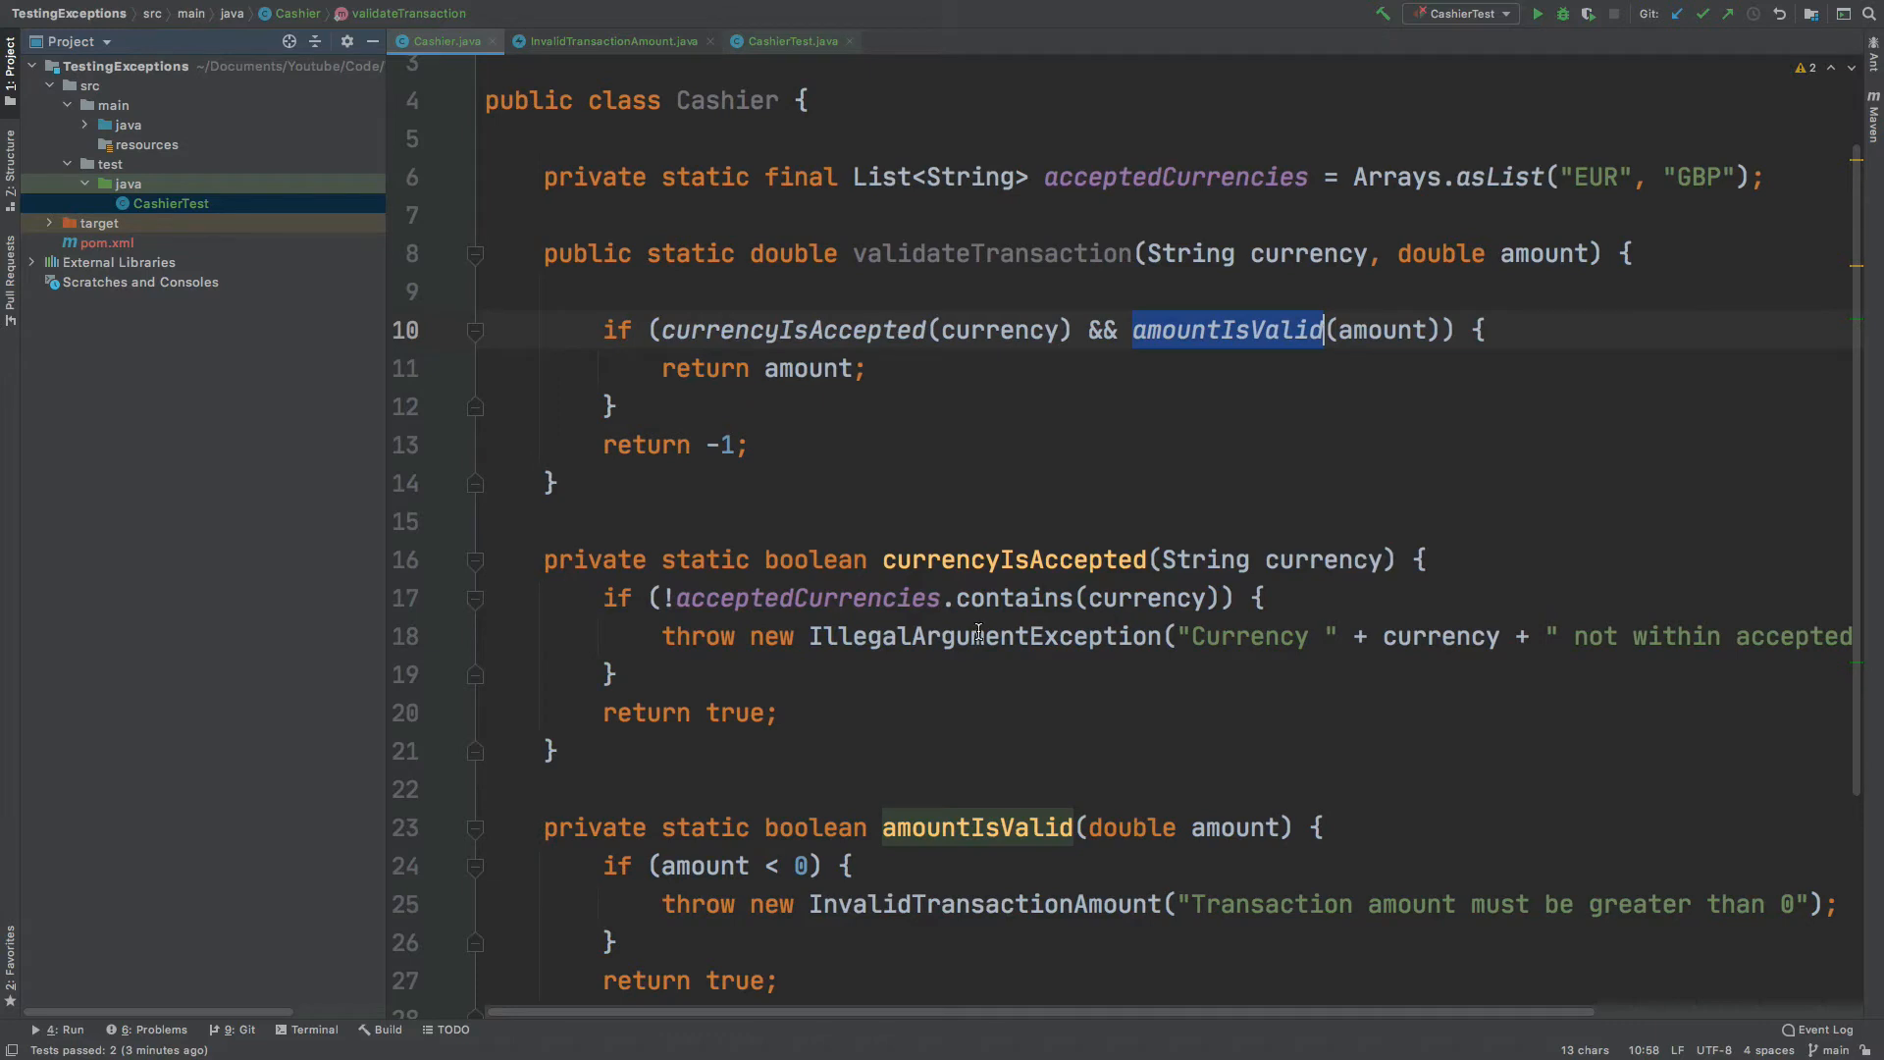
pyautogui.click(788, 41)
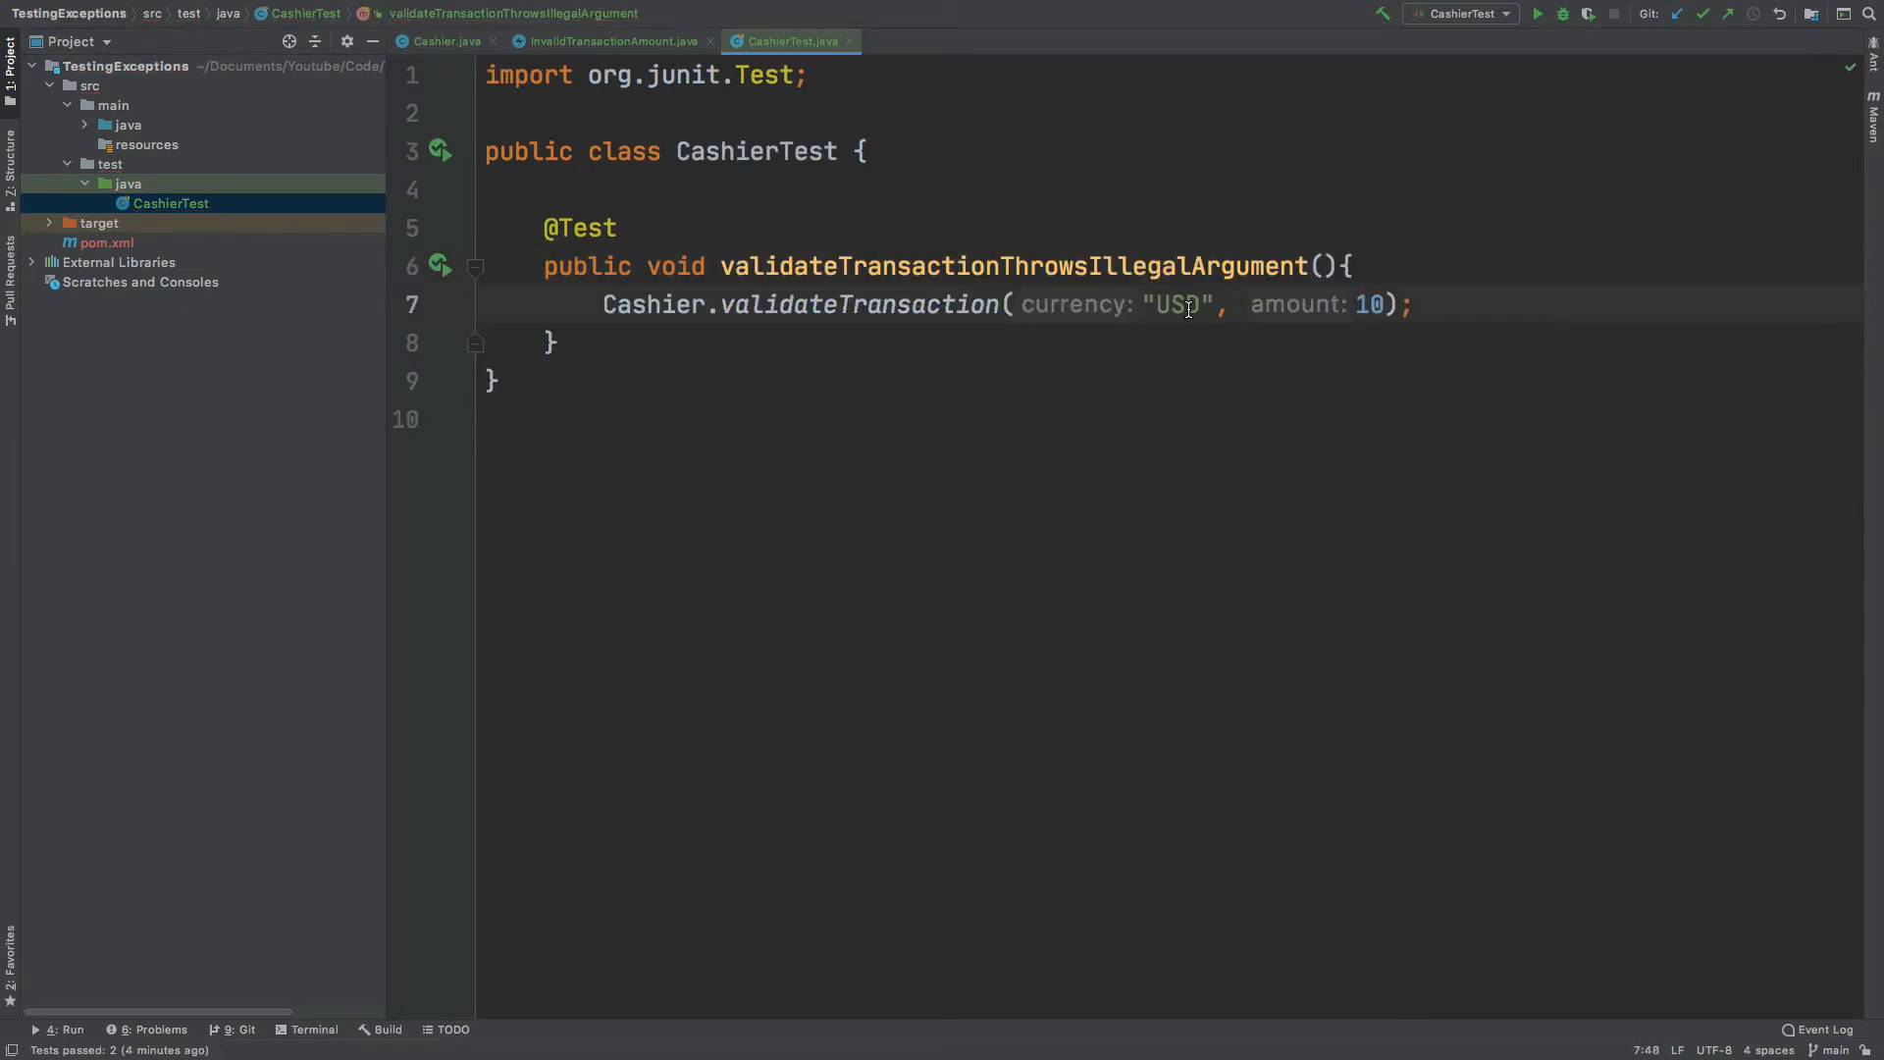
# - Run validateTransactionThrowsIllegalArgument from the gutter; it fails with IllegalArgumentException for USD
pyautogui.click(444, 41)
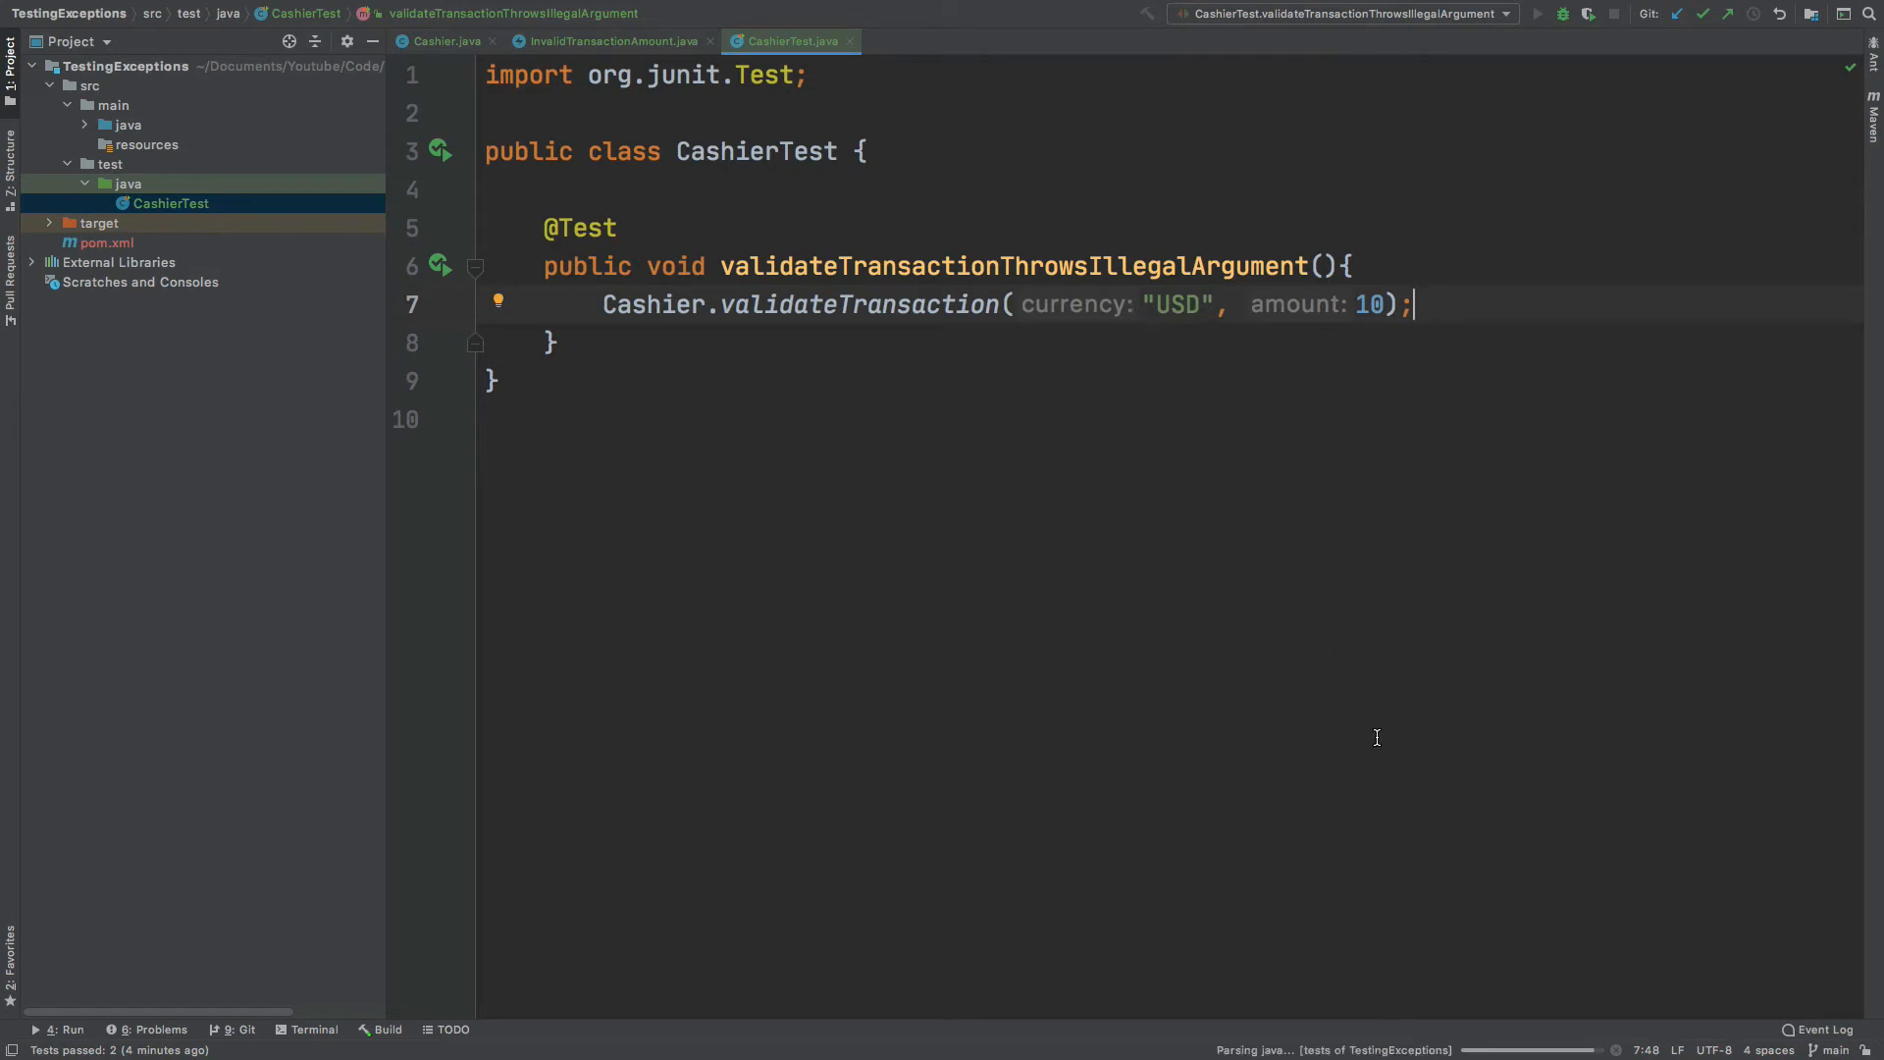
pyautogui.click(1536, 13)
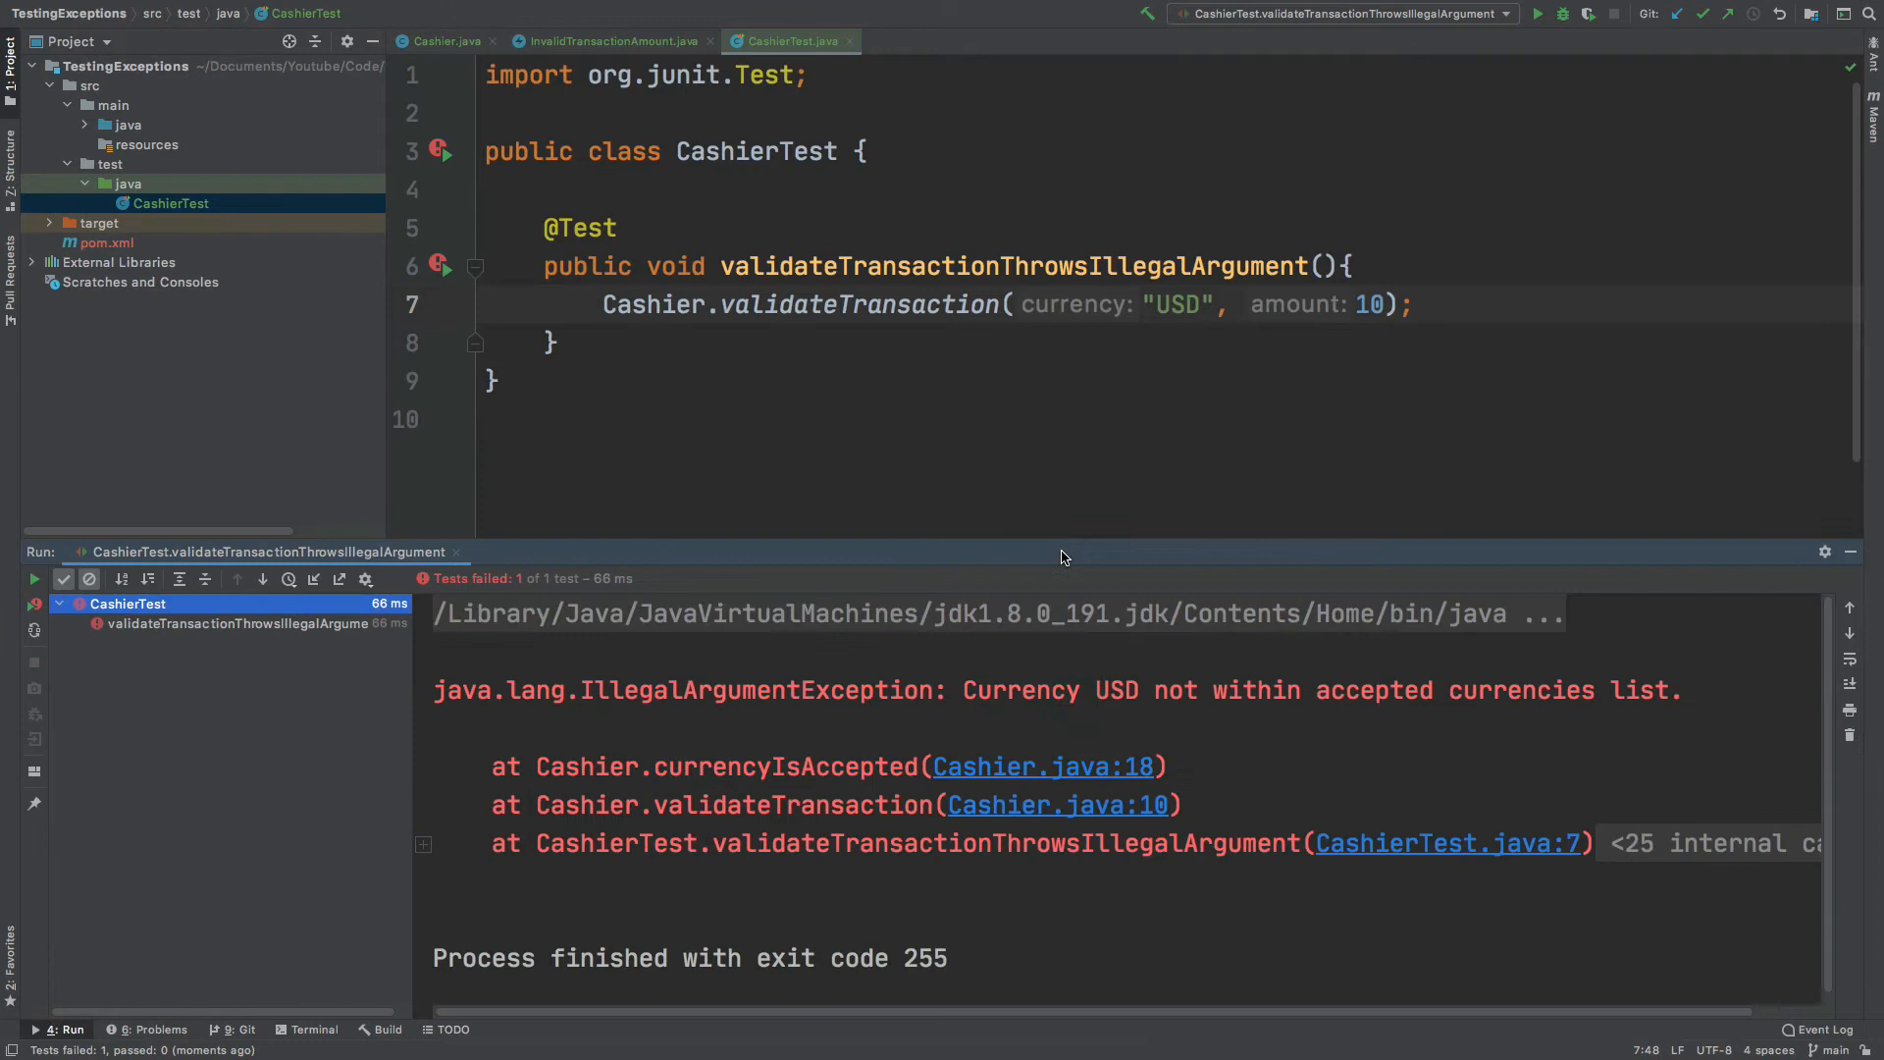
pyautogui.moveTo(1406, 727)
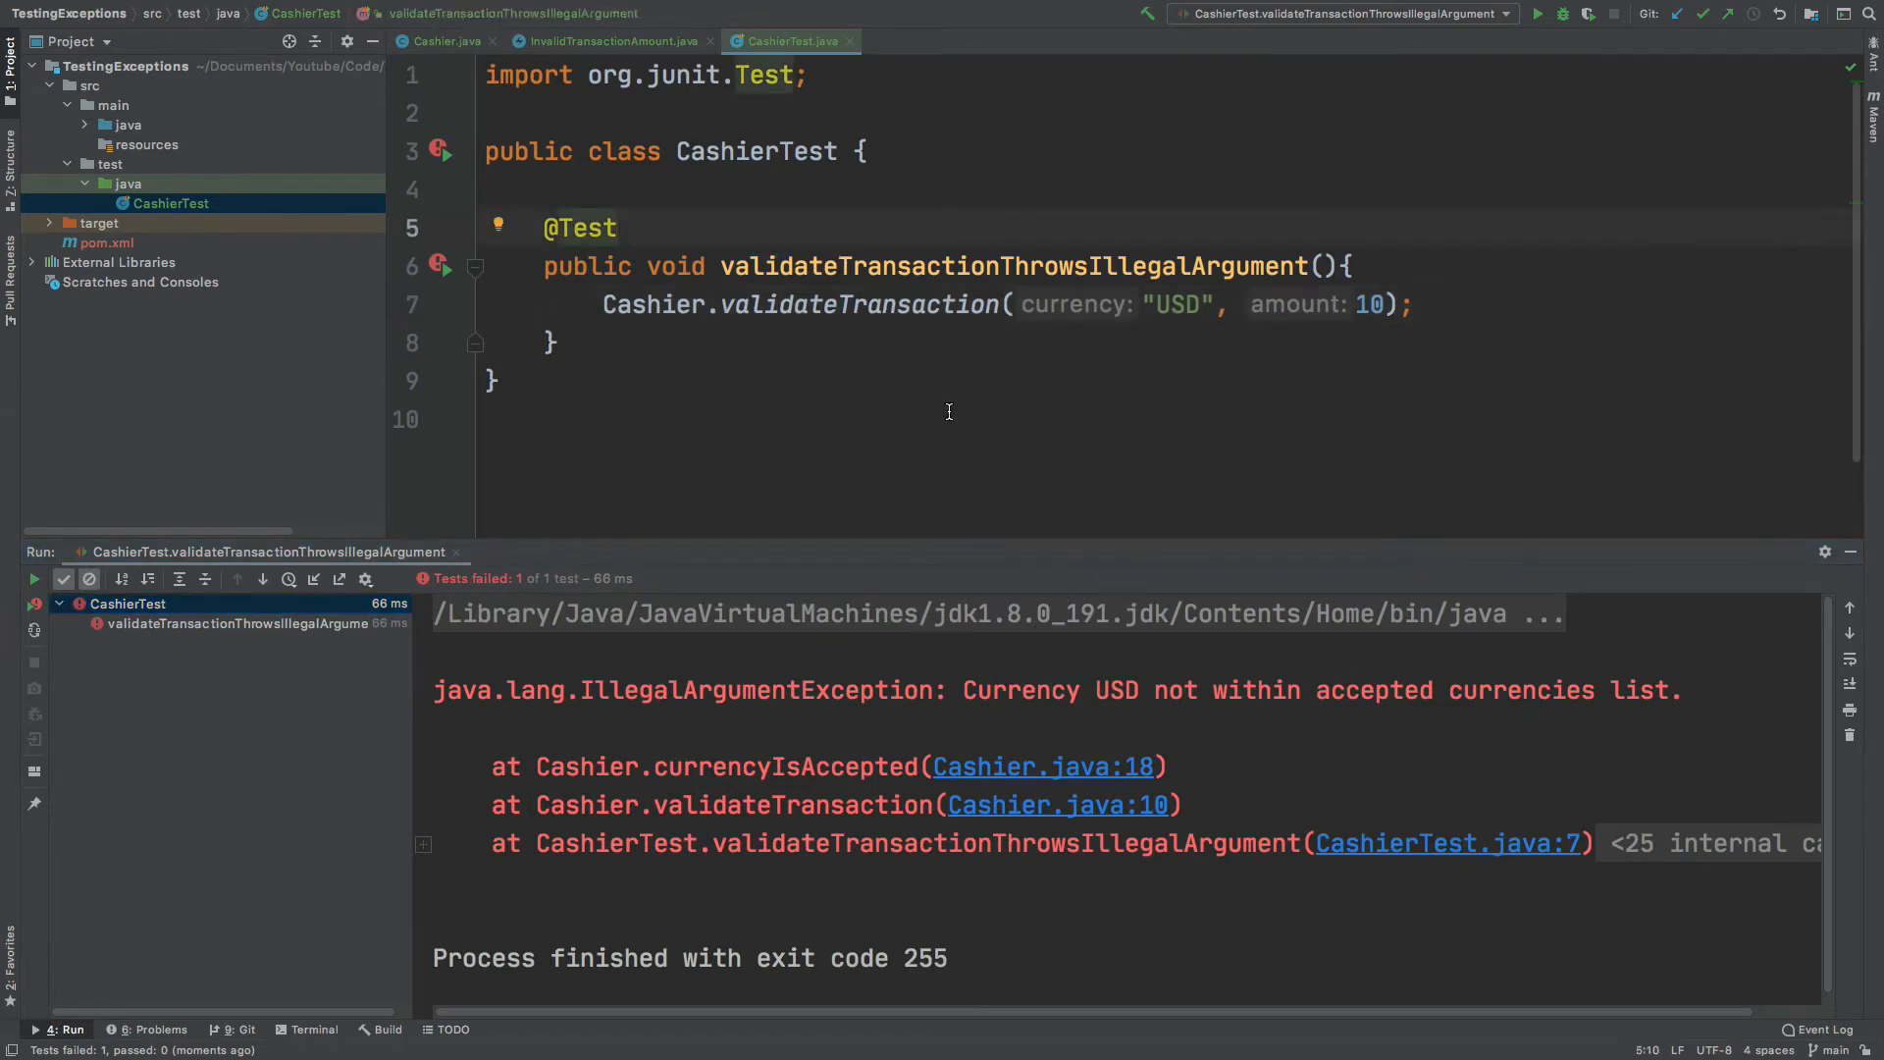
pyautogui.moveTo(912, 392)
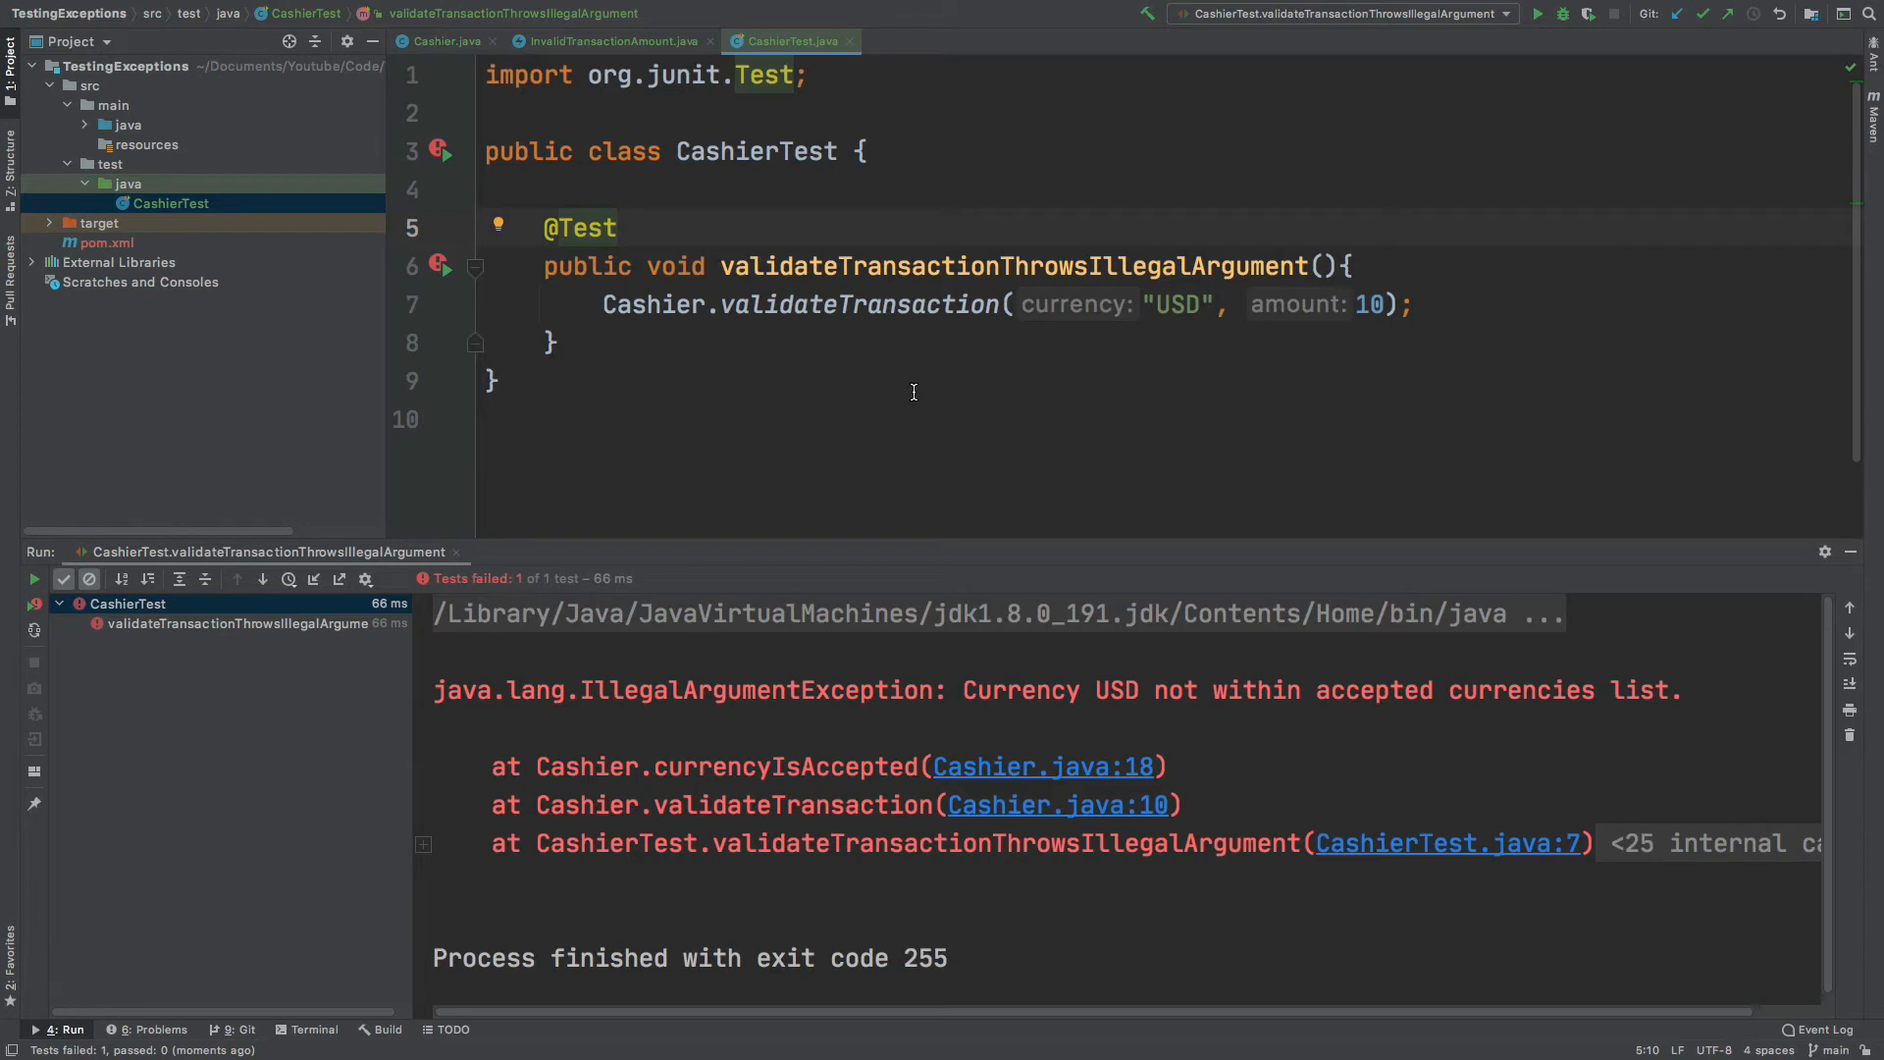
pyautogui.click(620, 229)
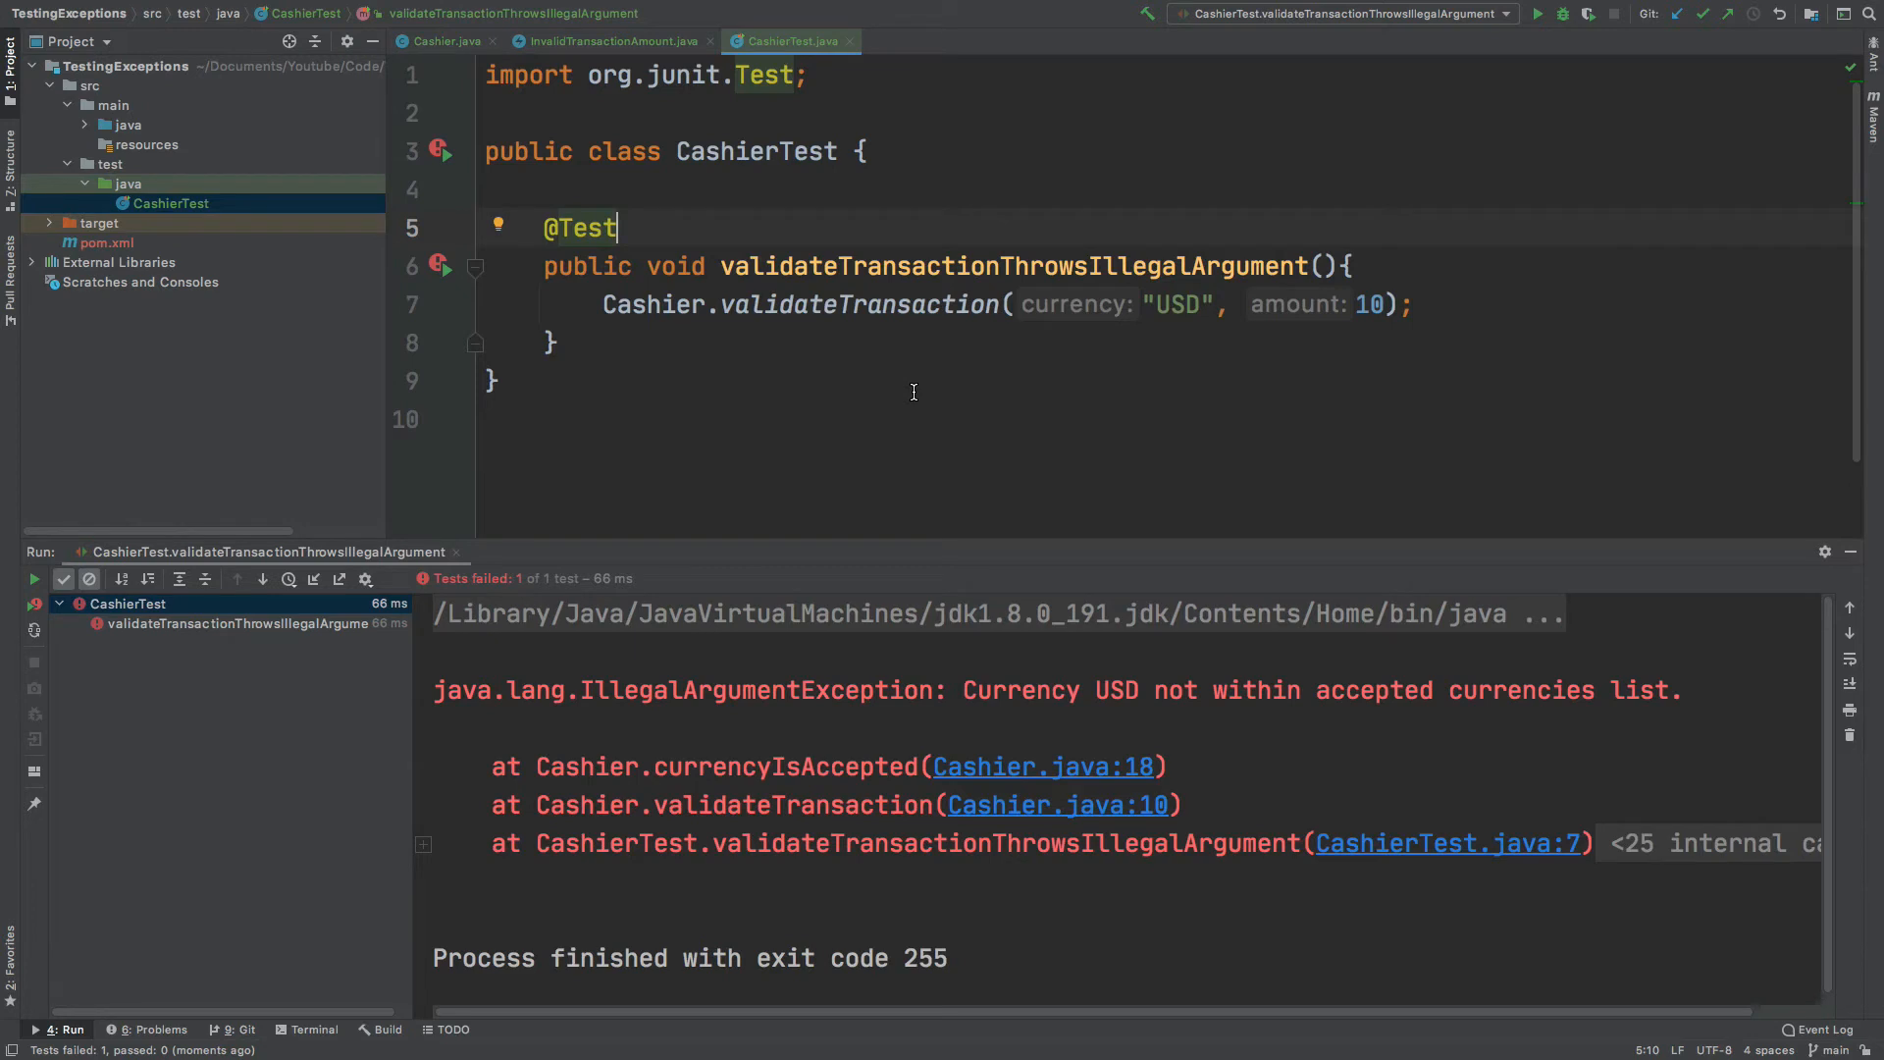
pyautogui.write('(')
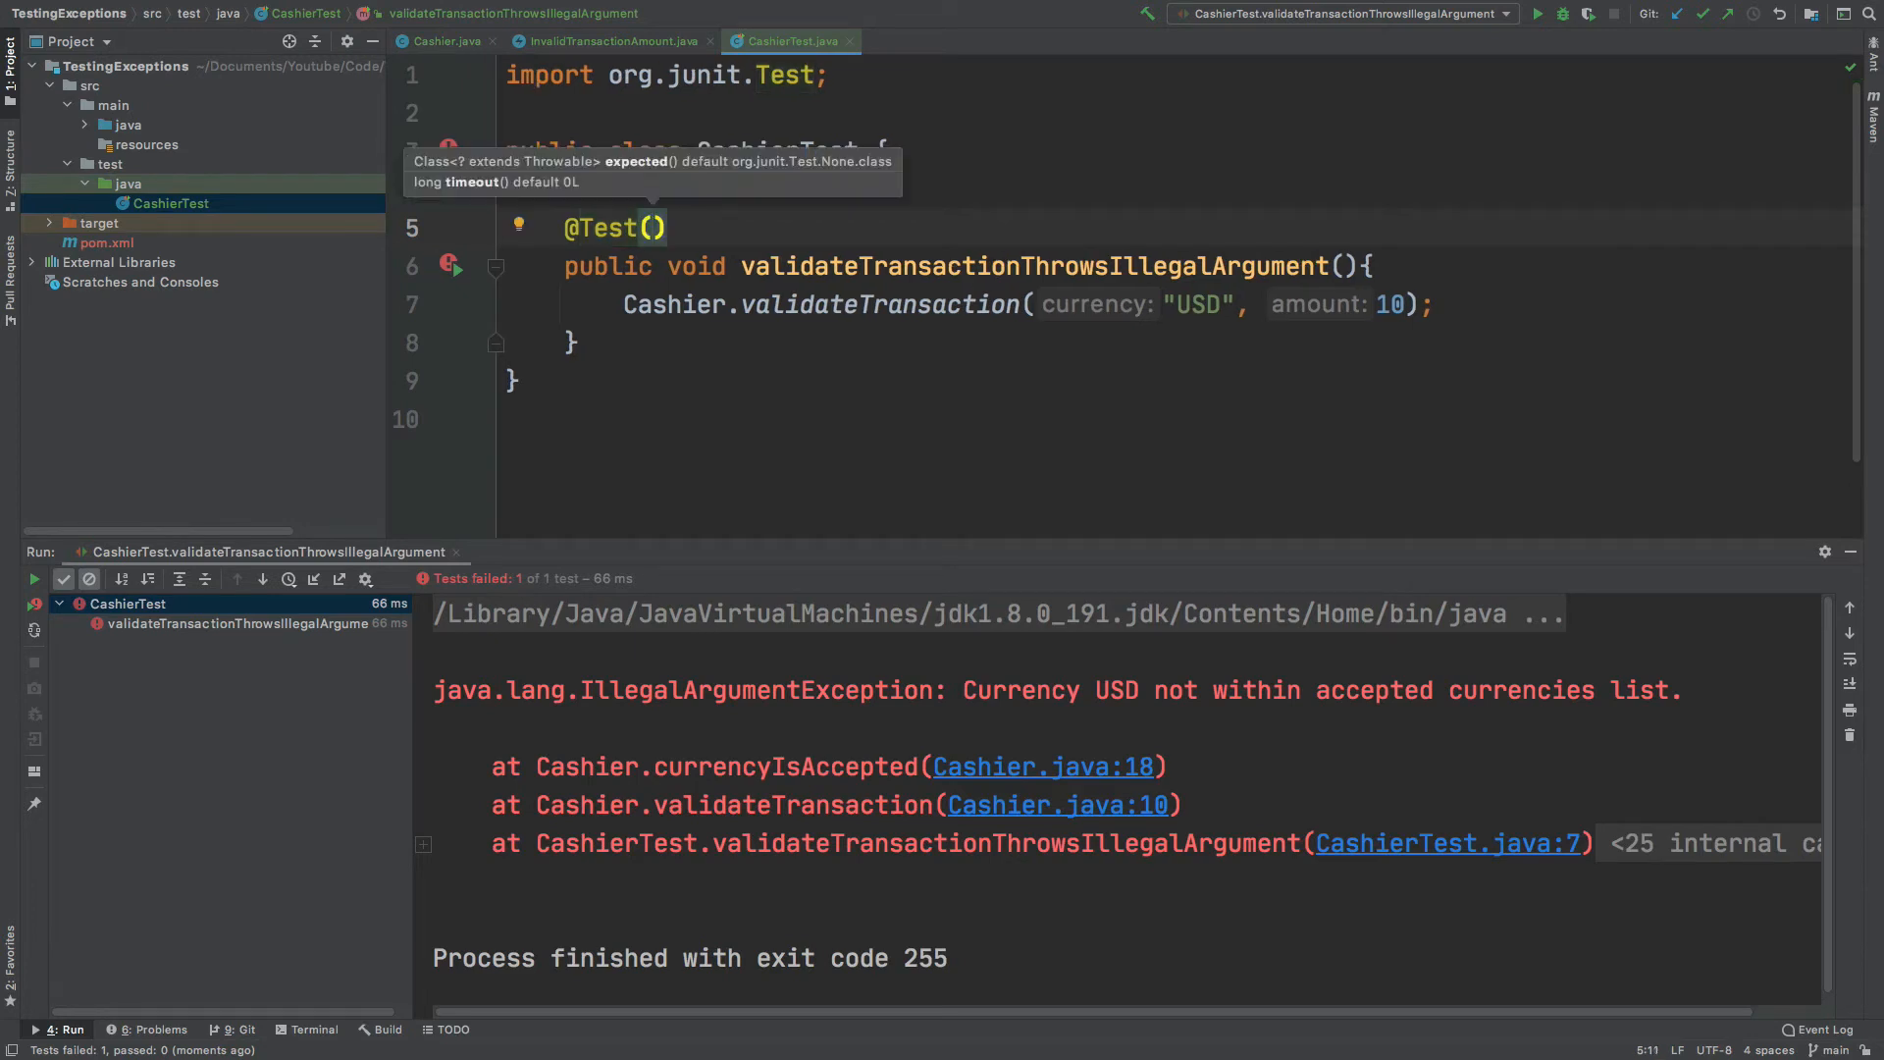
pyautogui.write('expected =')
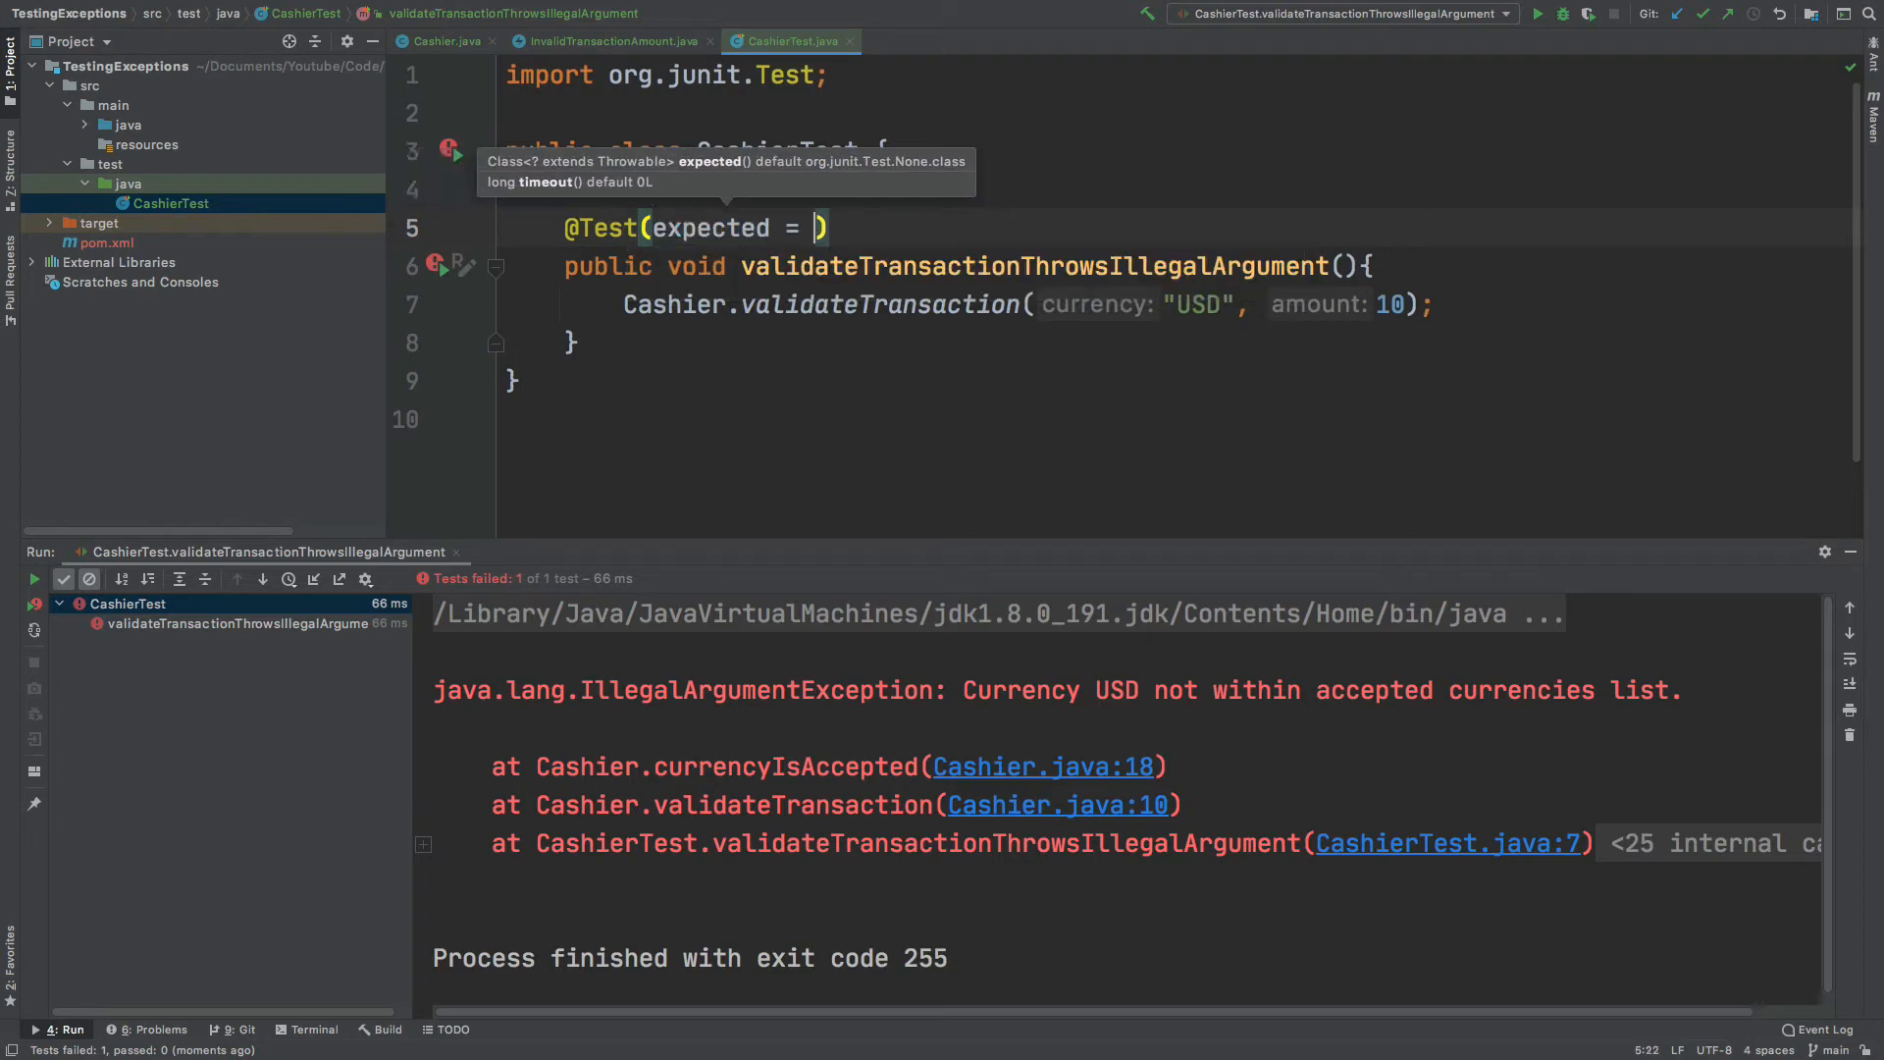
pyautogui.write('IllegalArgumentException.class')
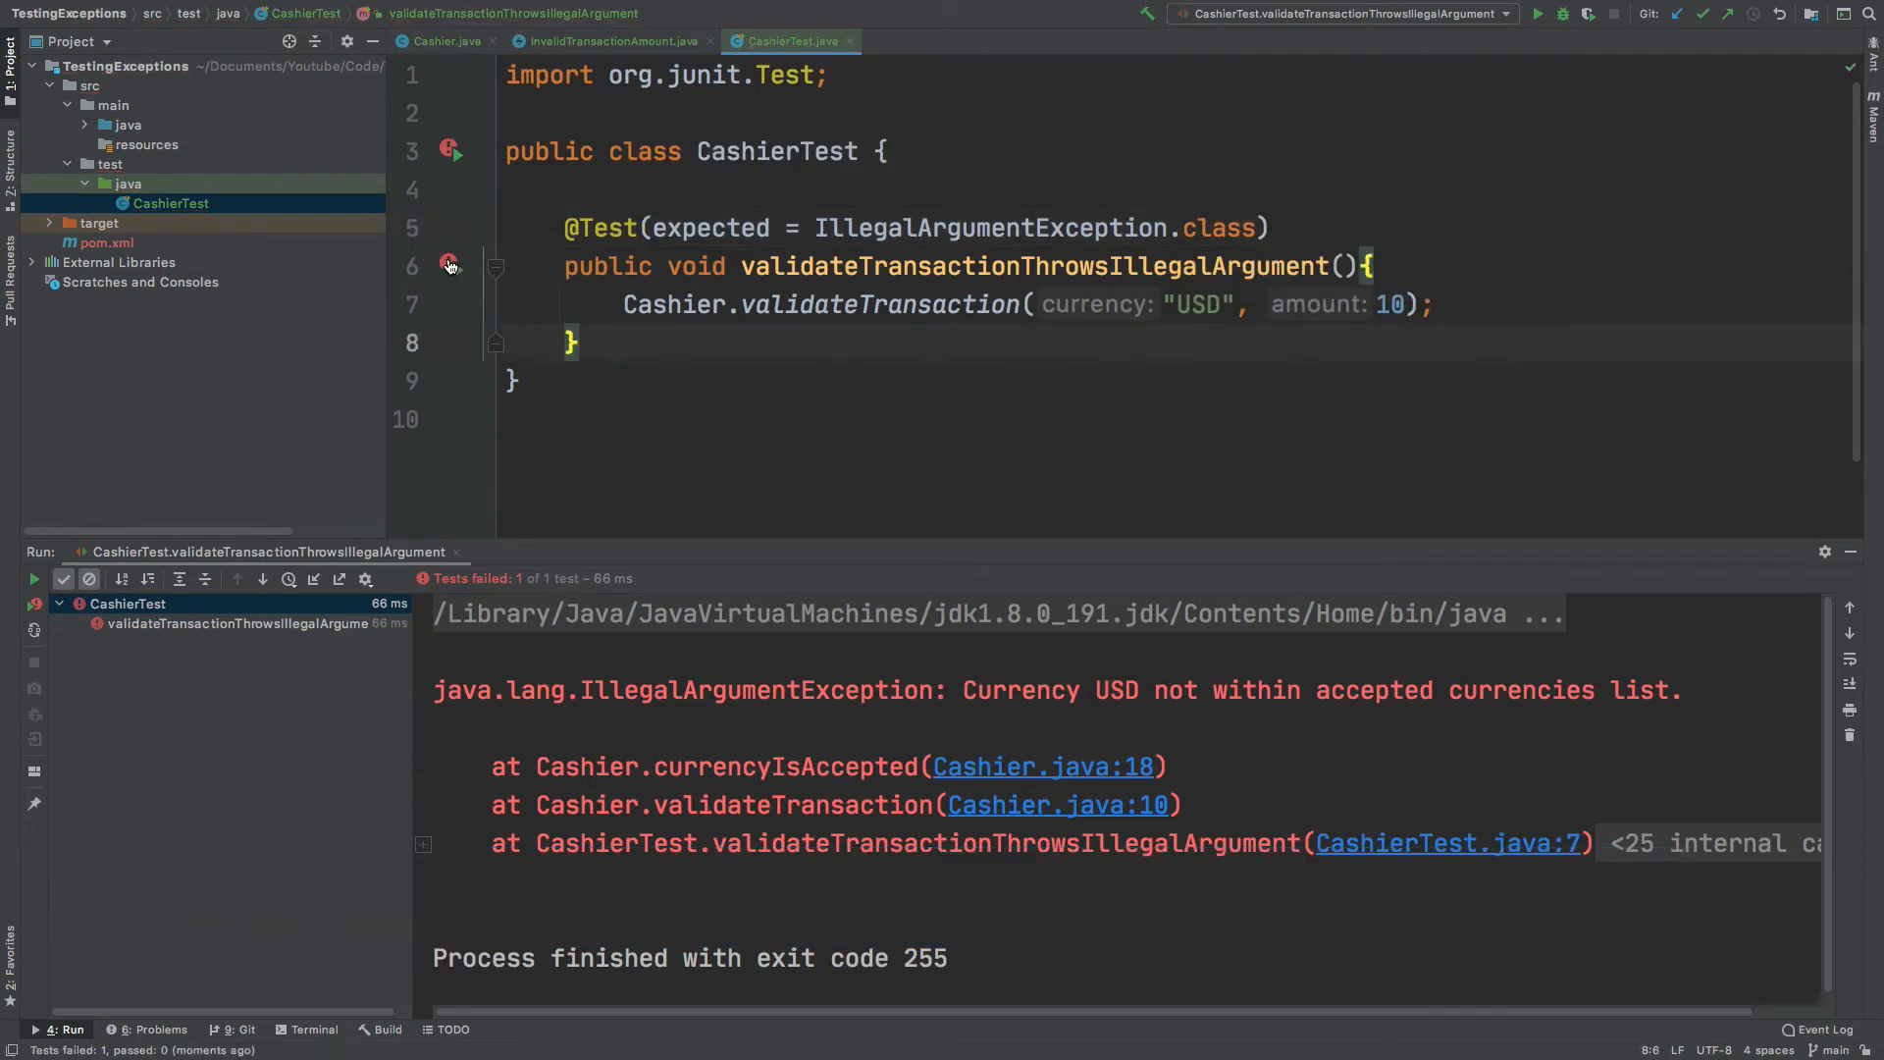
pyautogui.click(1536, 13)
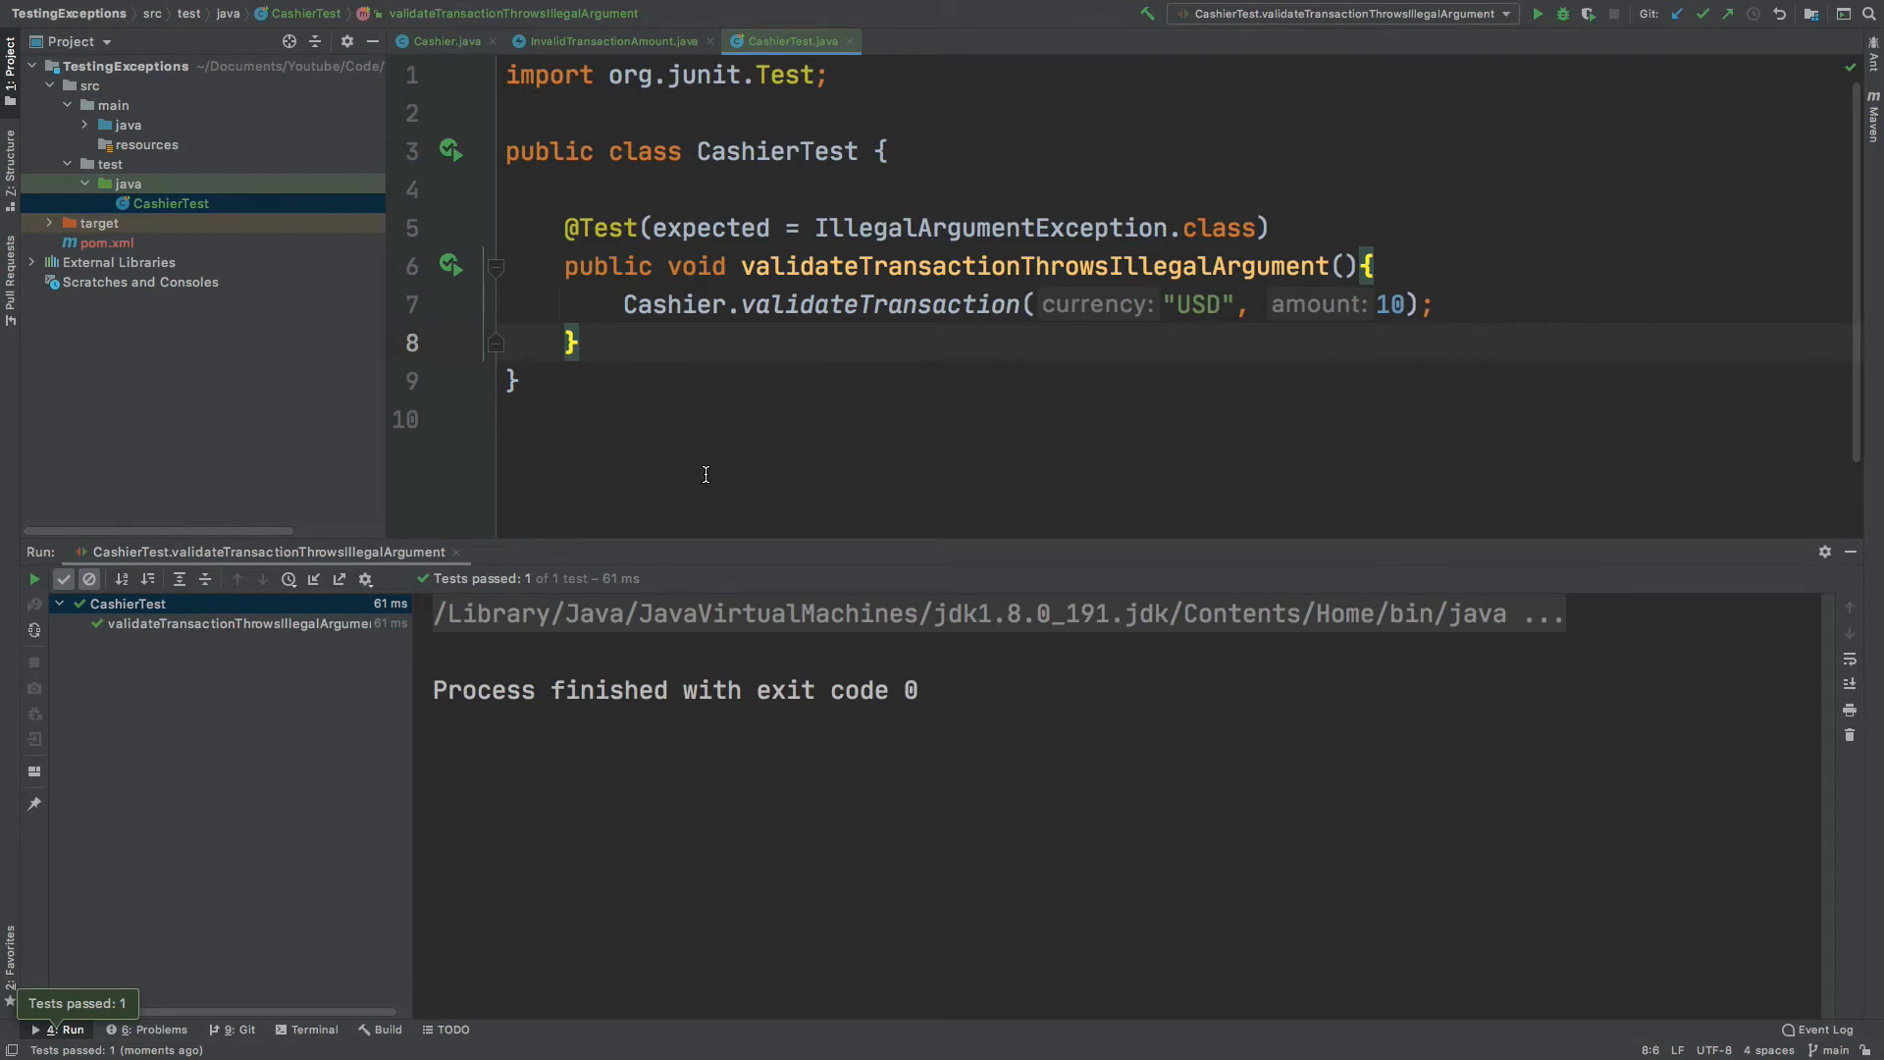
pyautogui.moveTo(657, 443)
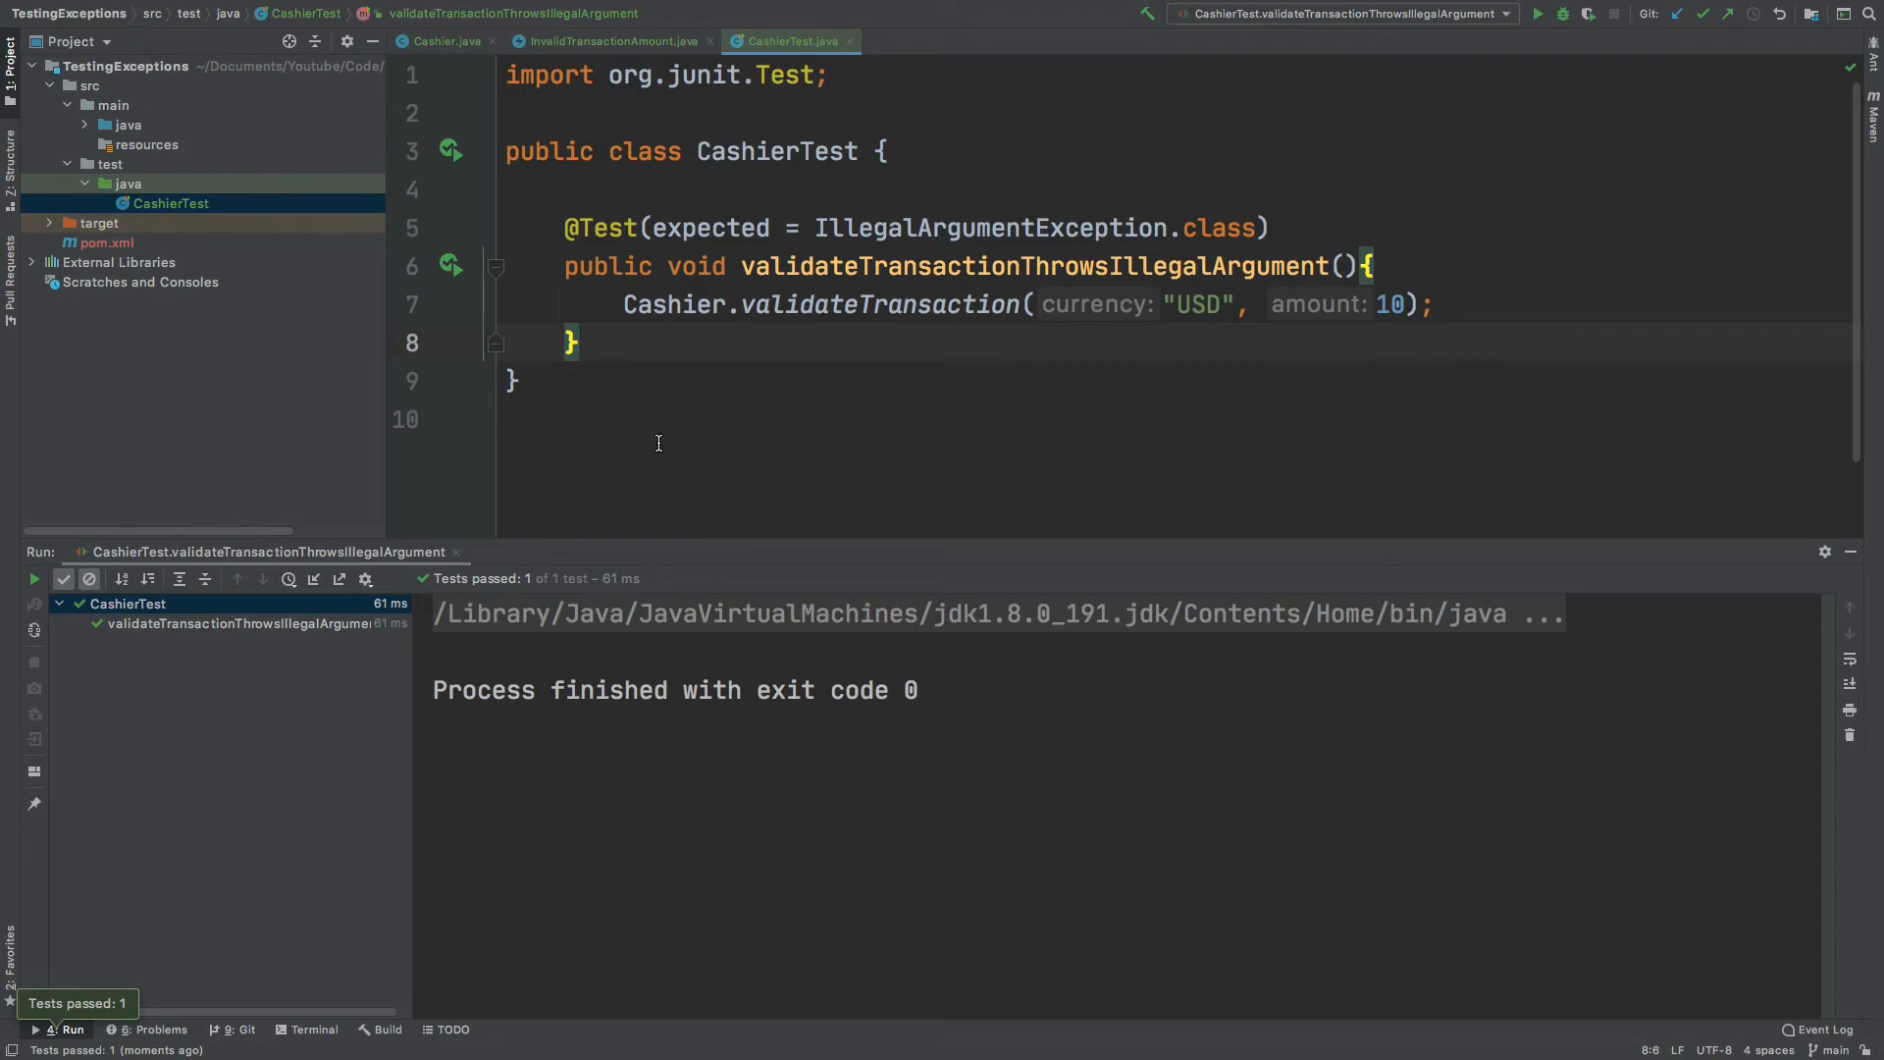
# - Rename the first test validateTransactionUnacceptedCurrency, add validateTransactionAmountNegative (EUR, -10), and run it
pyautogui.click(443, 42)
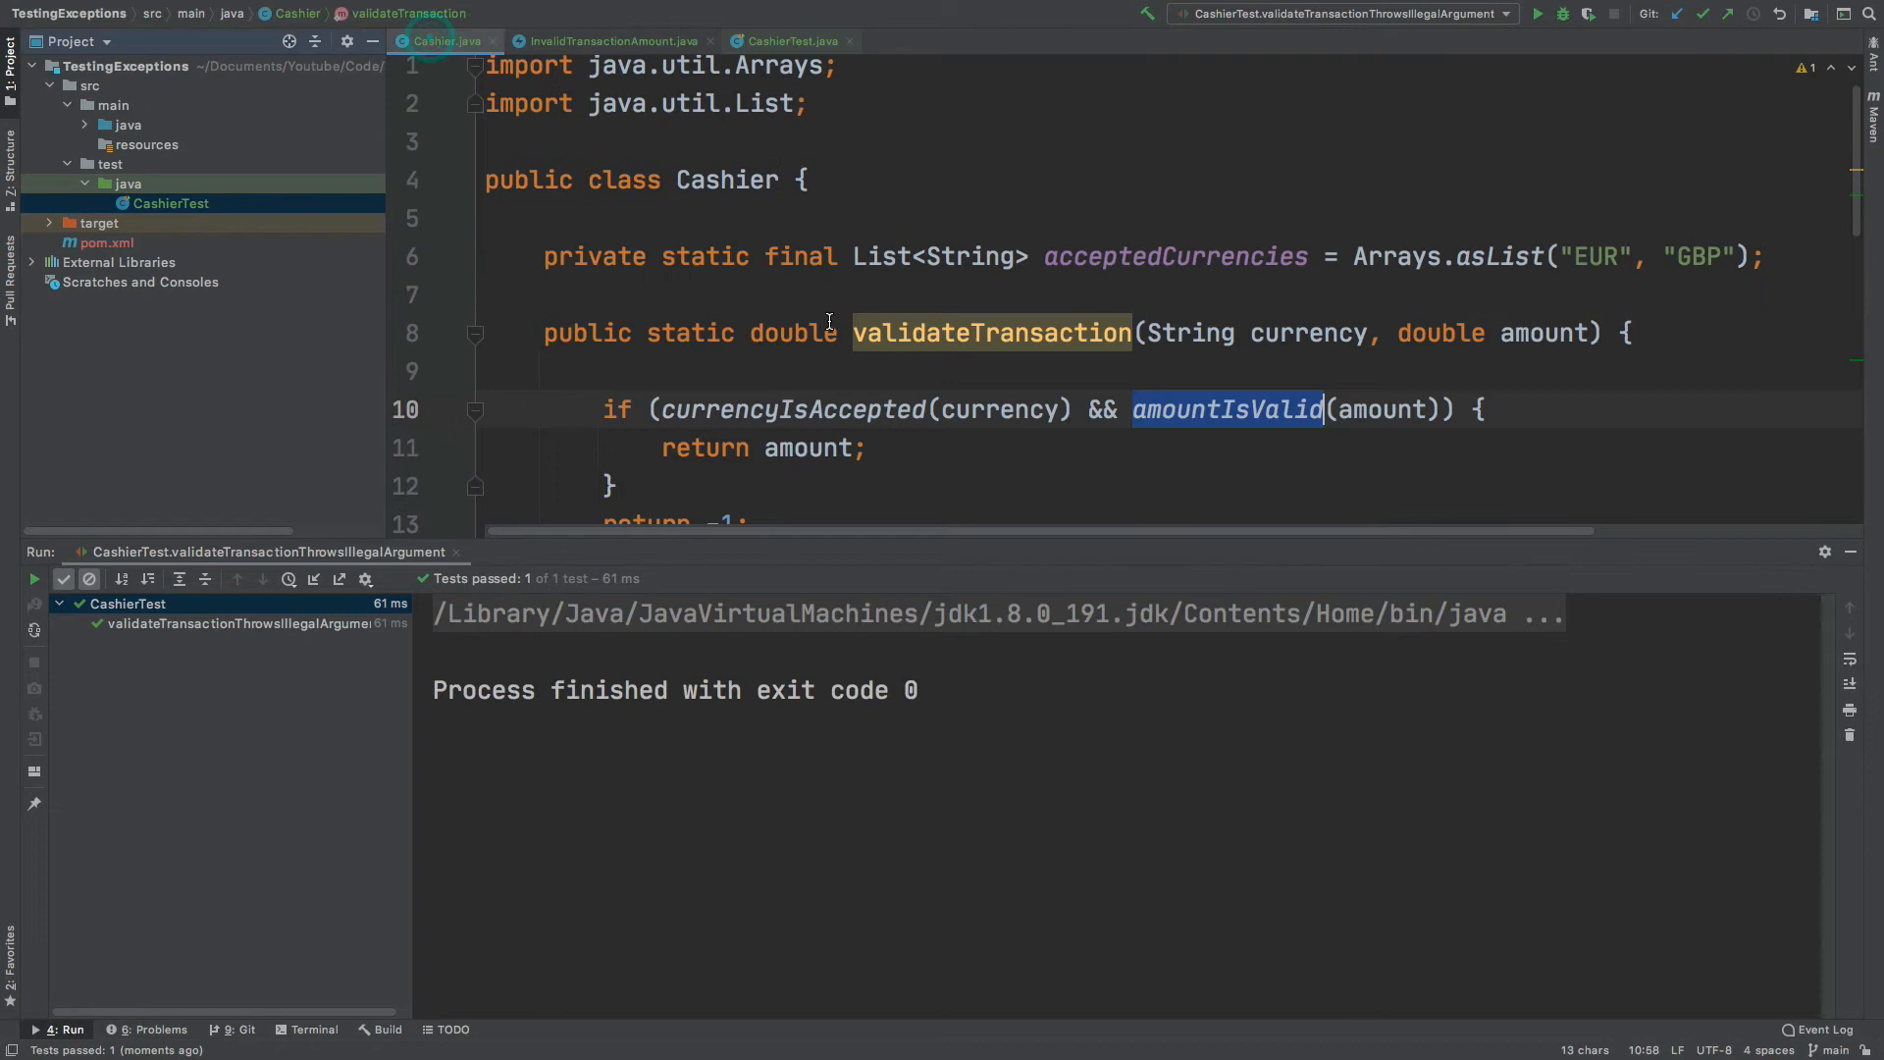
pyautogui.scroll(-3)
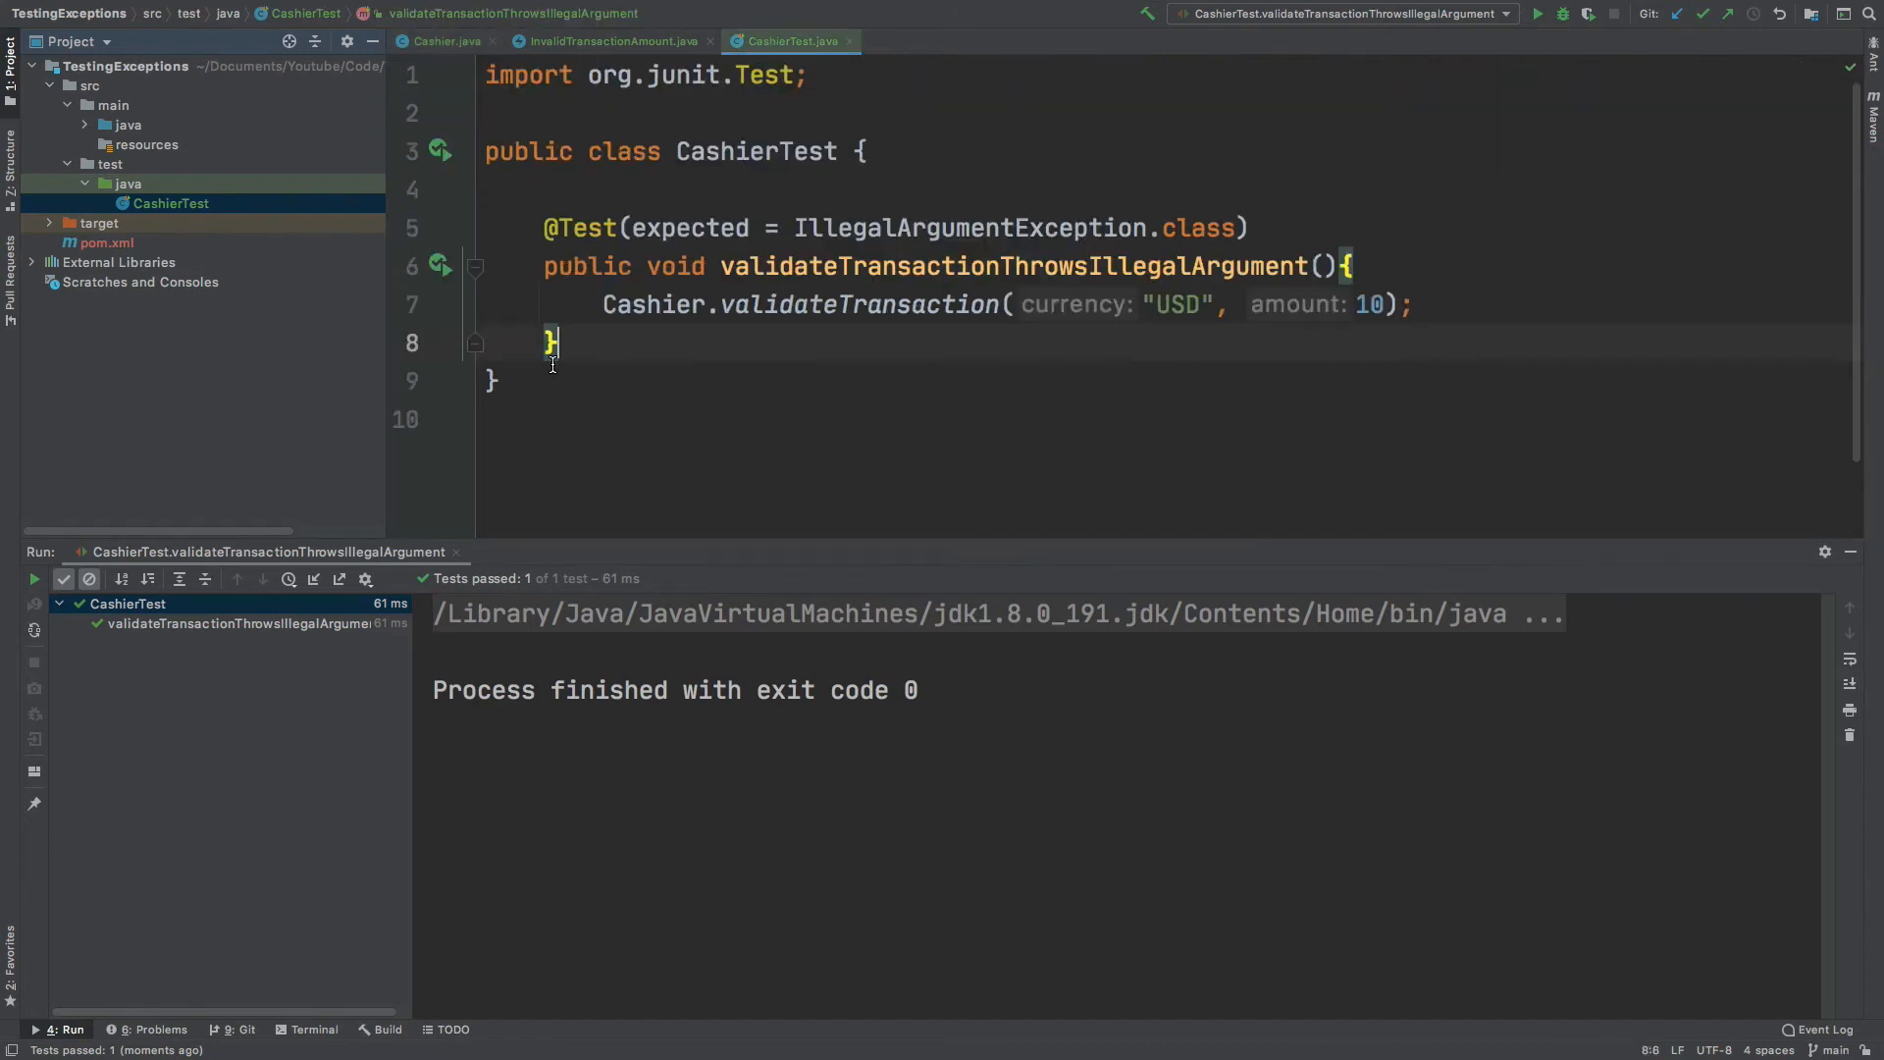
pyautogui.write('@Test')
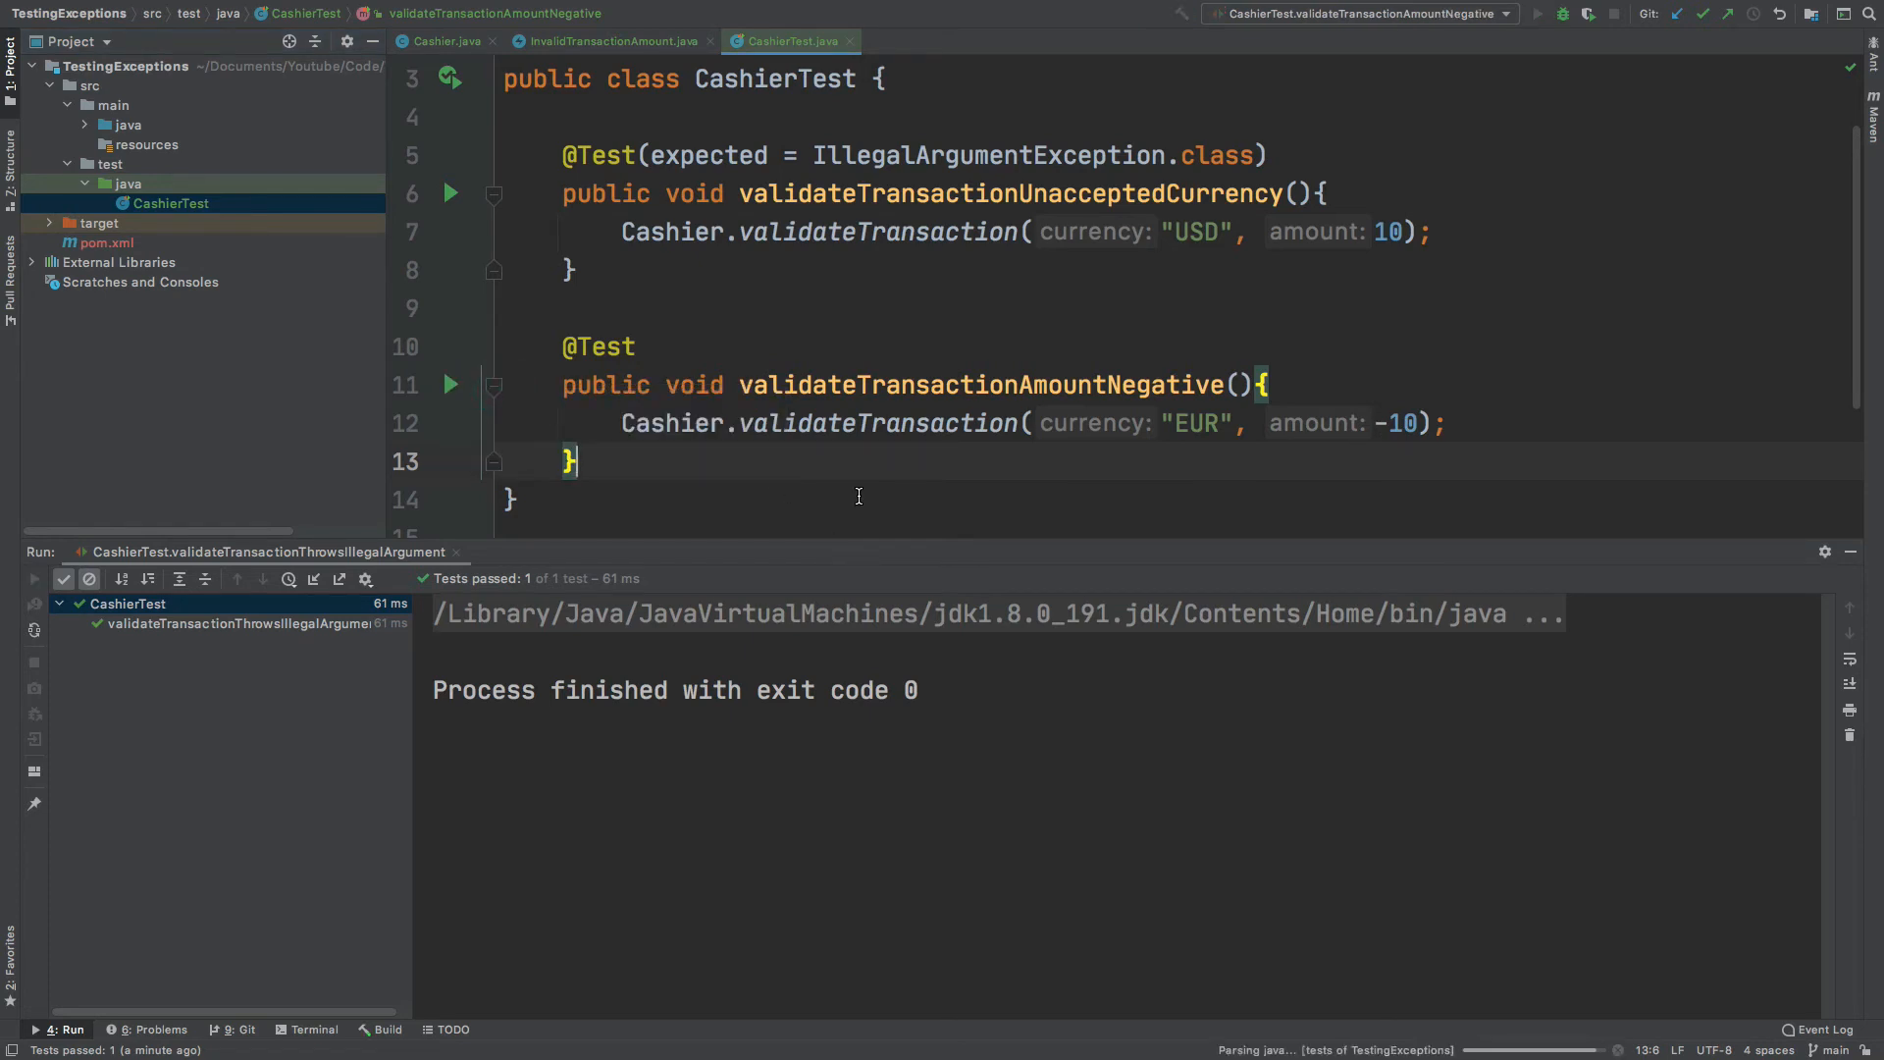
pyautogui.click(450, 384)
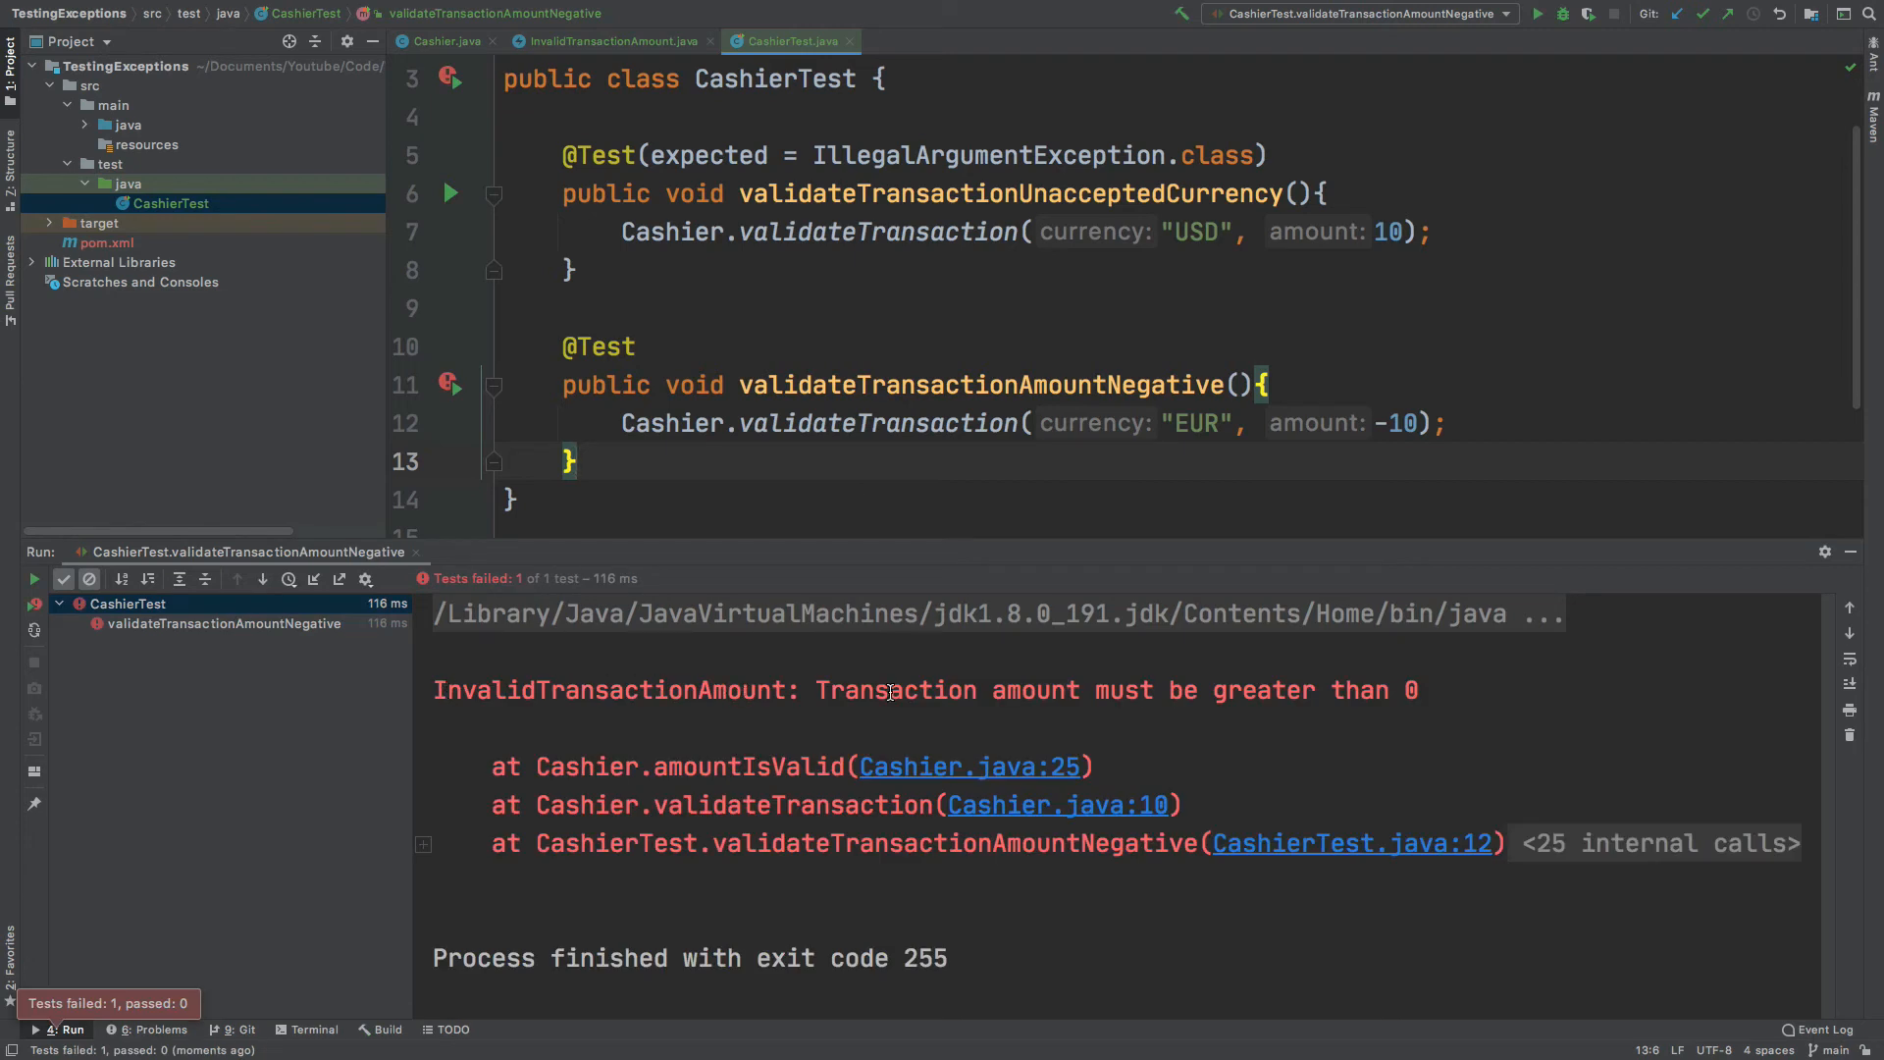
pyautogui.moveTo(793, 355)
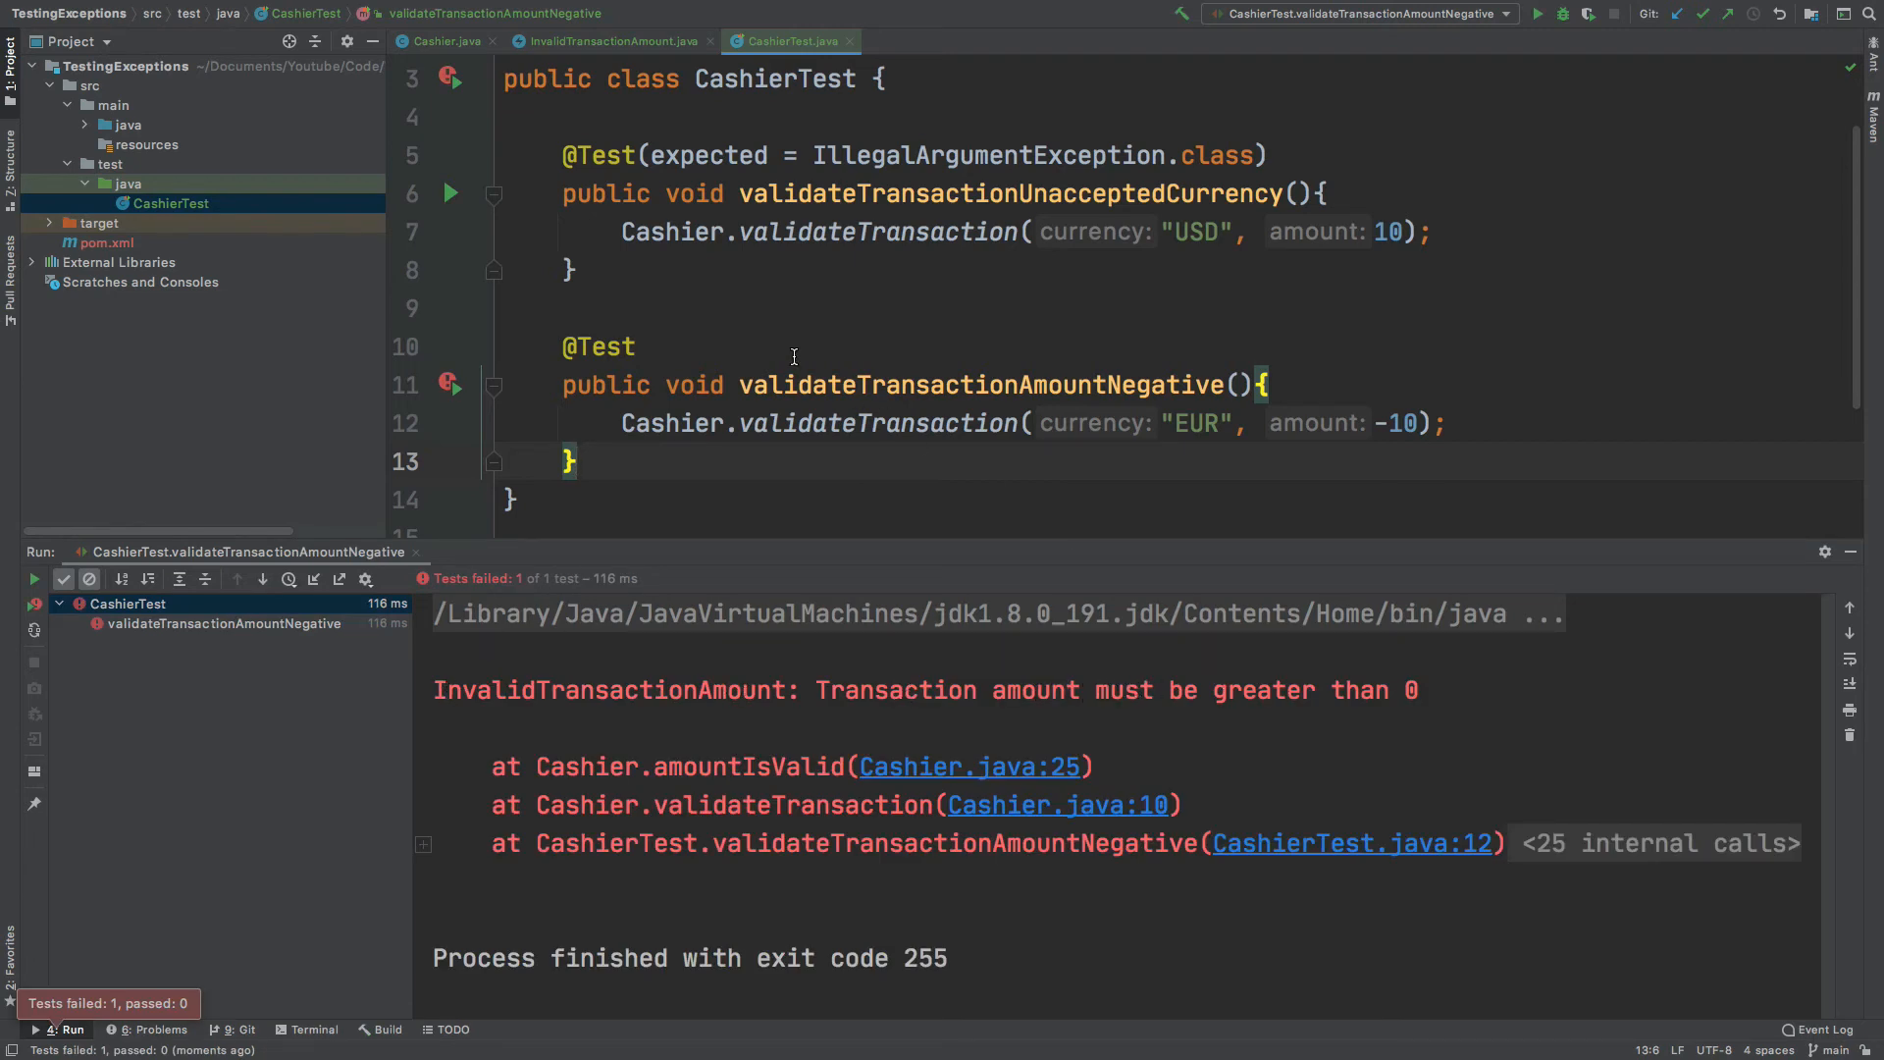
# - Set validateTransactionAmountNegative to expect InvalidTransactionAmount.class, rerun it passing, and inspect that class
pyautogui.write('(expected = InvalidTransactionAmount.class')
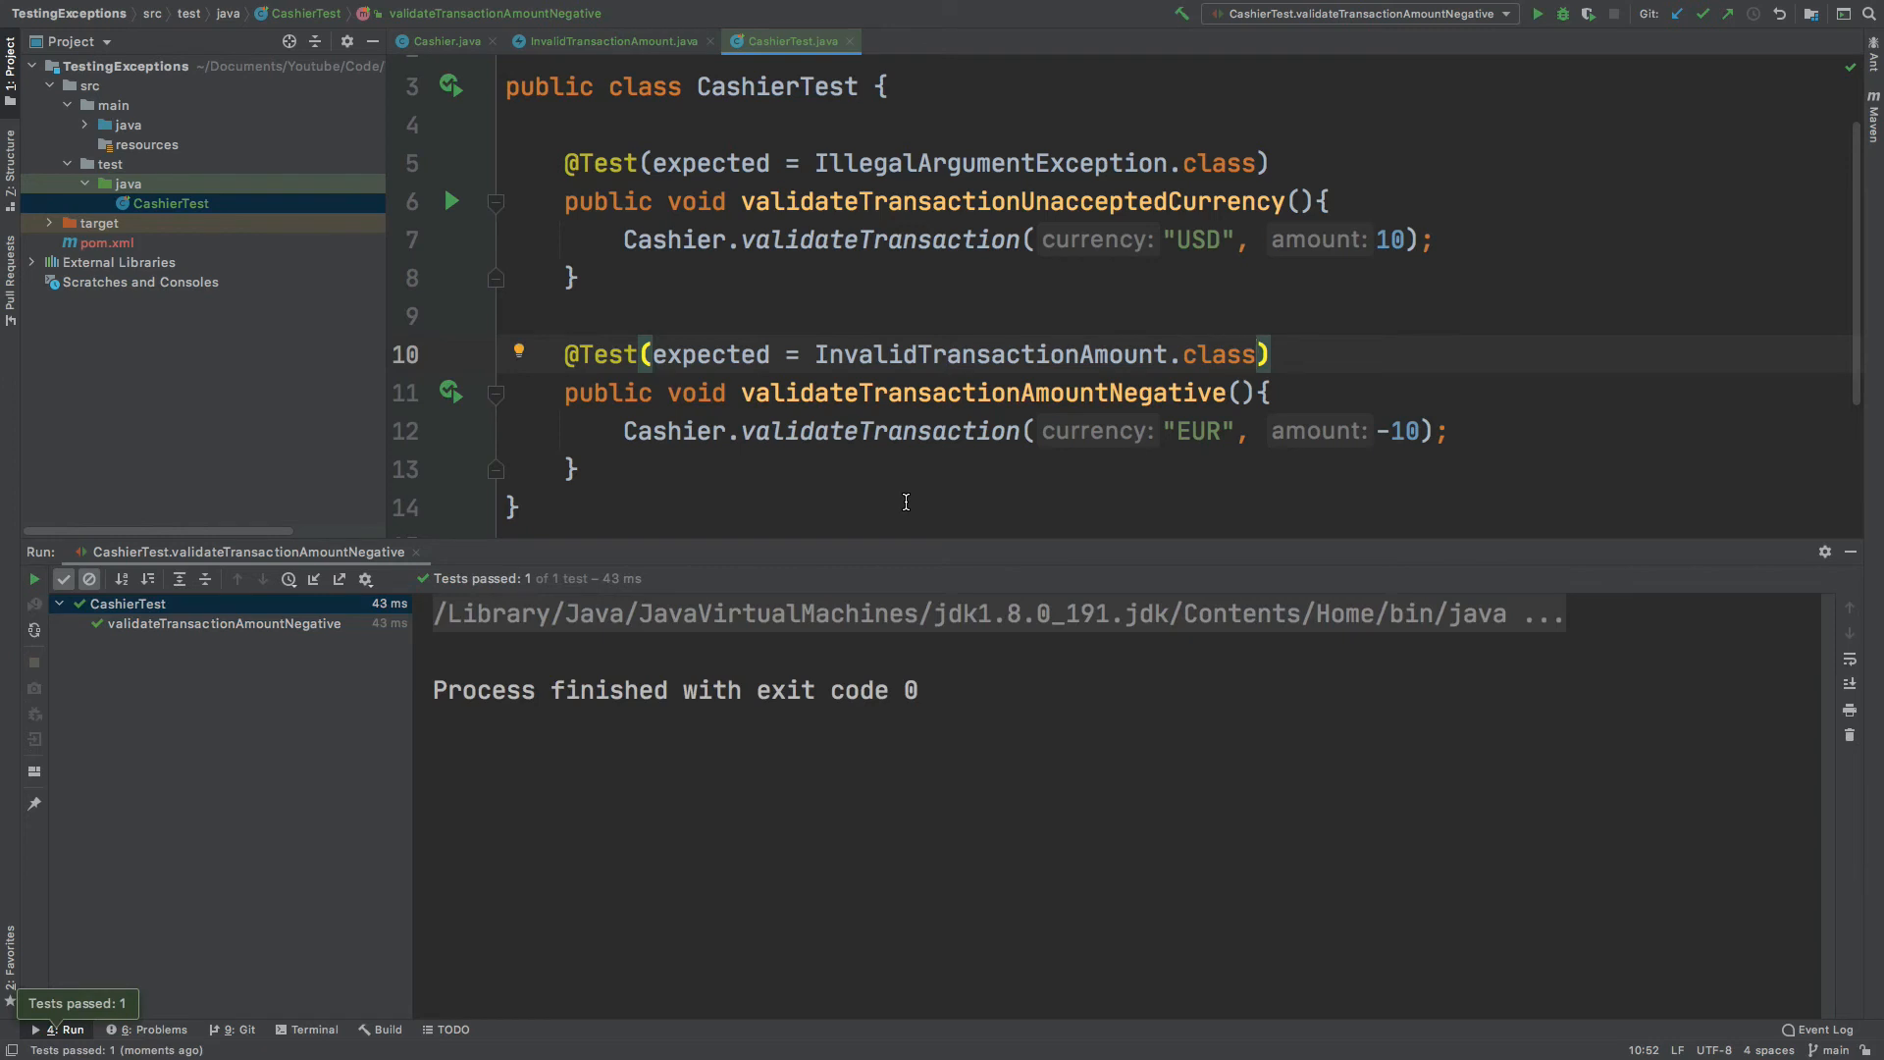
pyautogui.moveTo(882, 429)
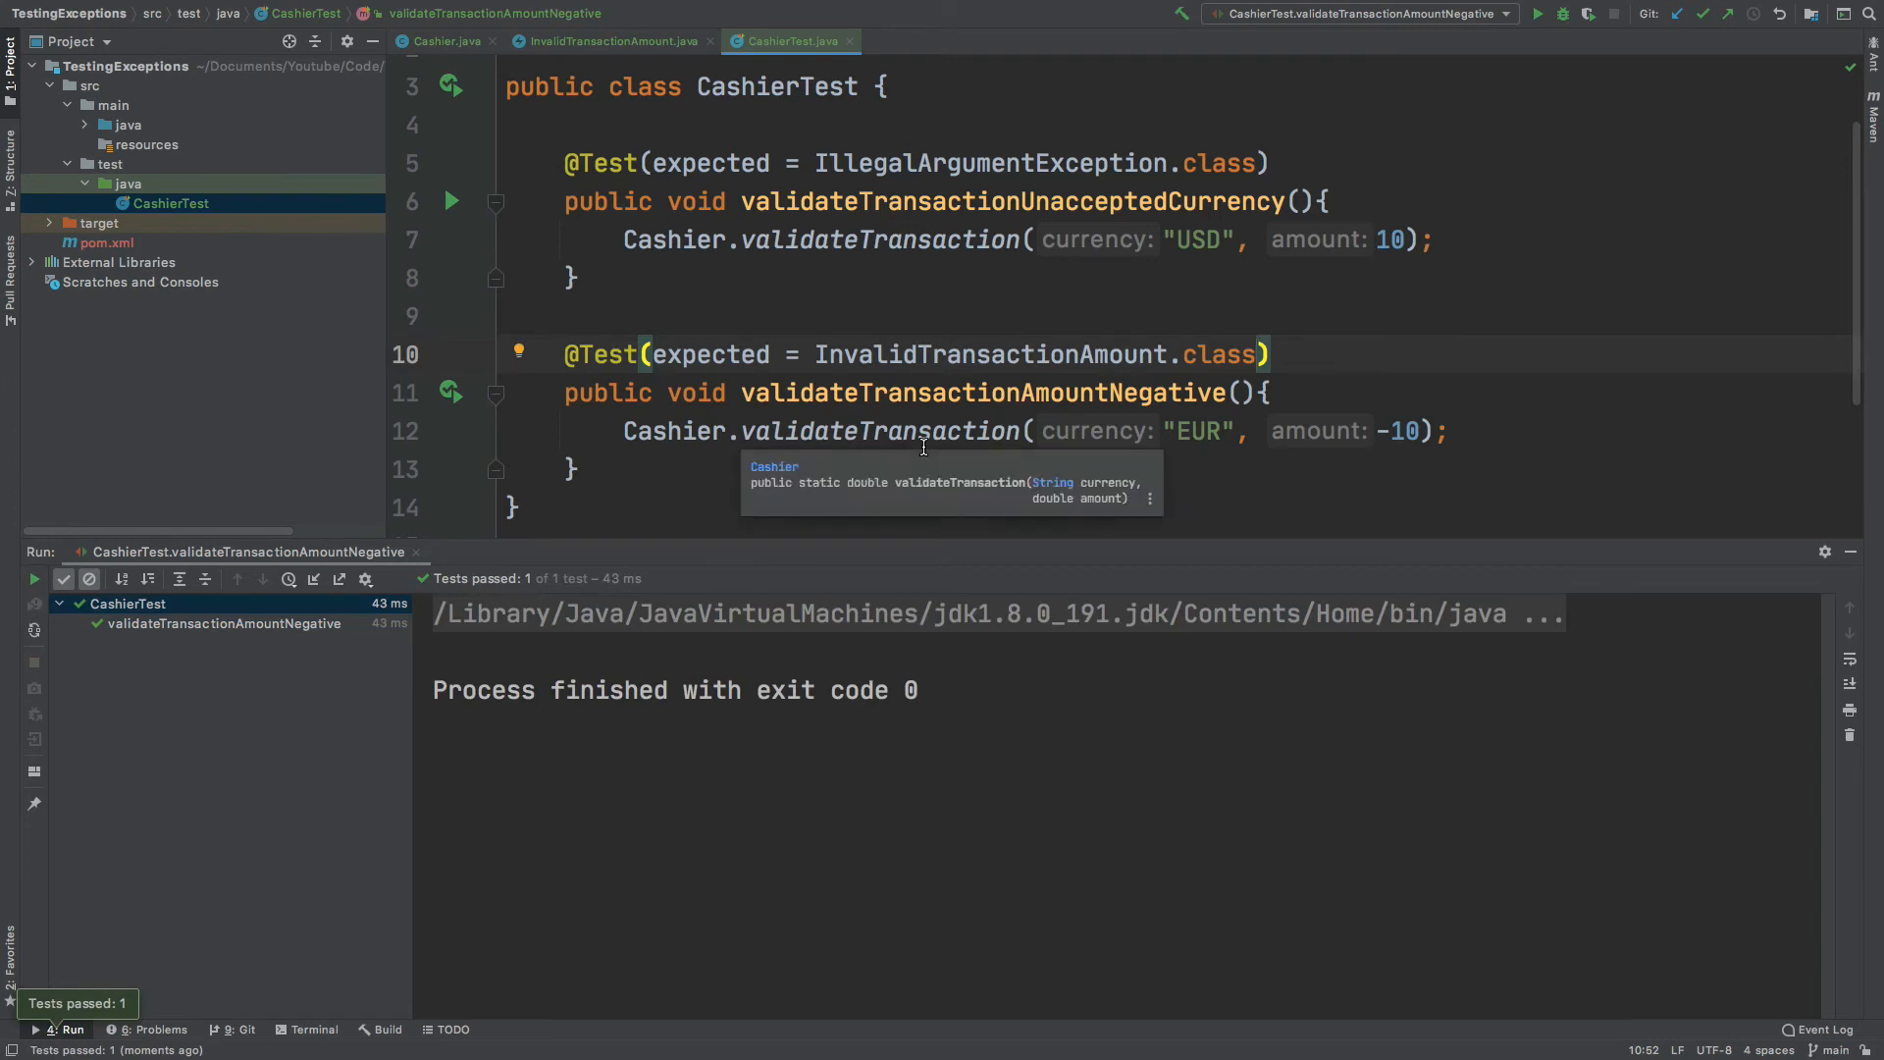
pyautogui.moveTo(841, 459)
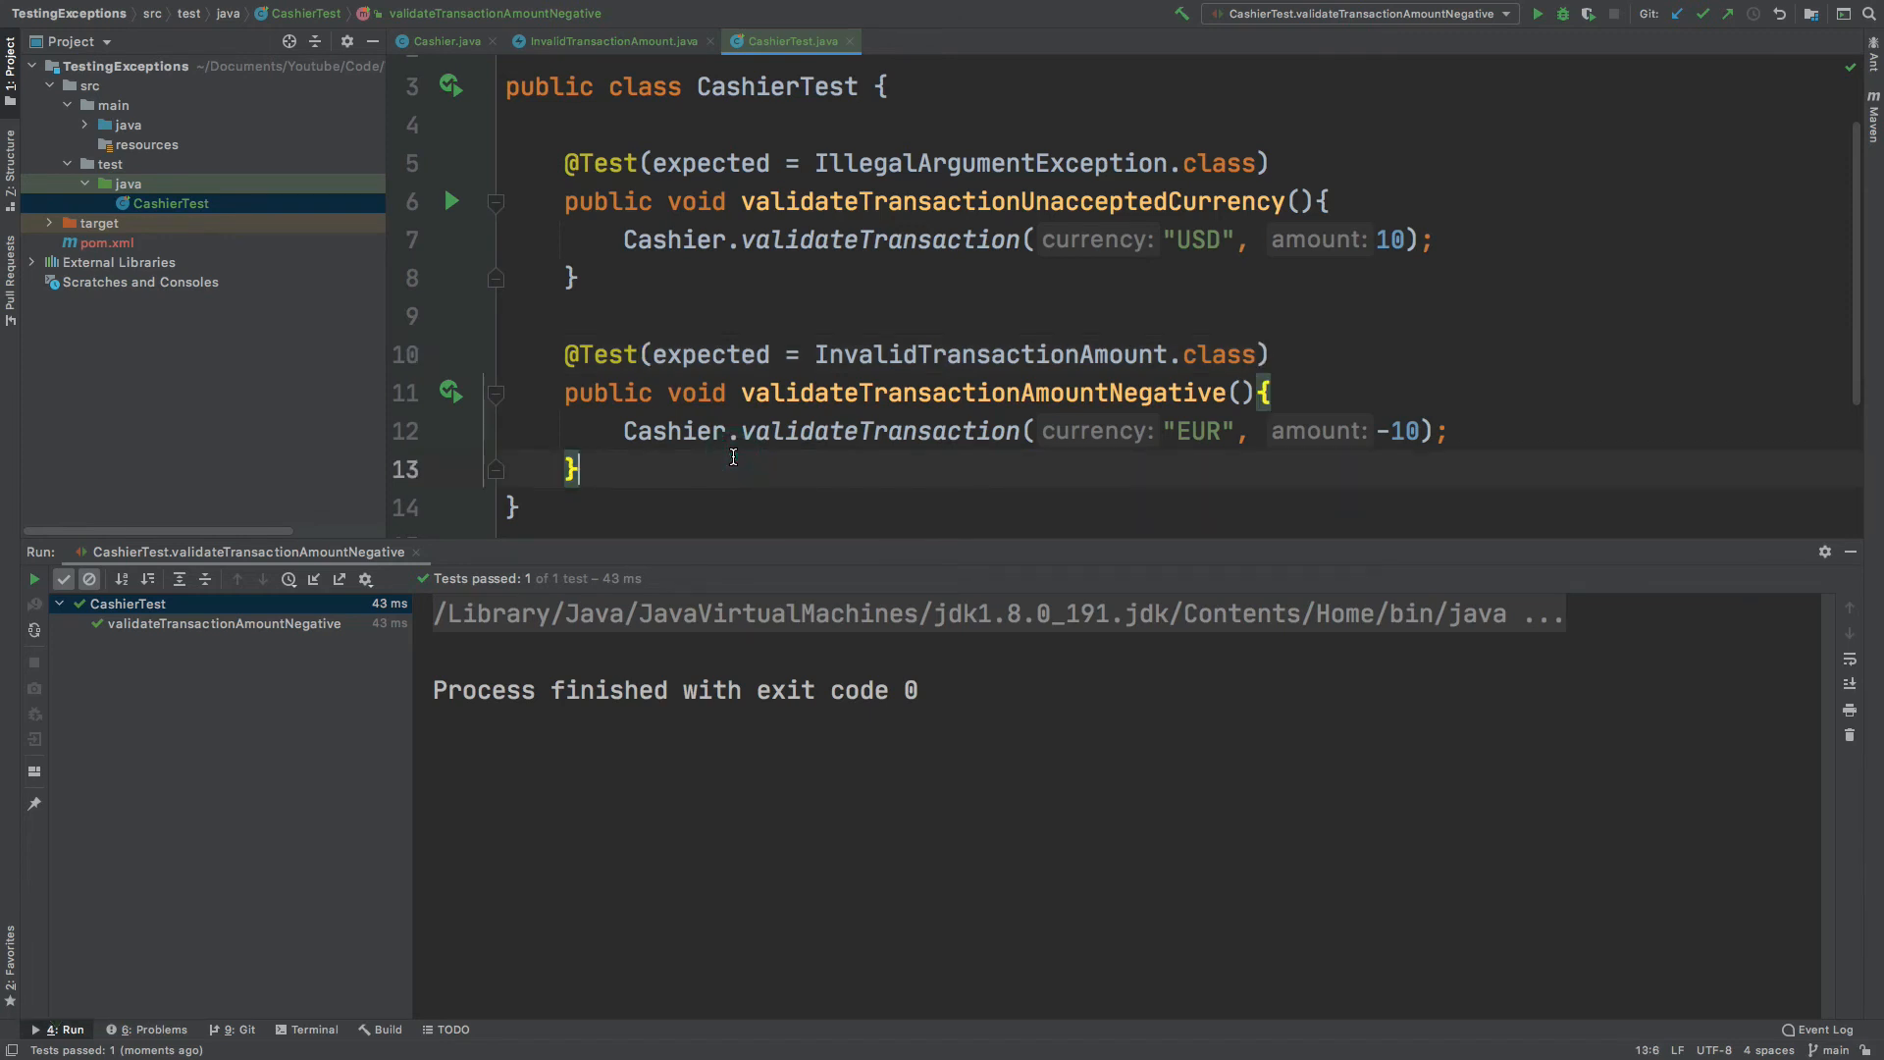
pyautogui.moveTo(961, 353)
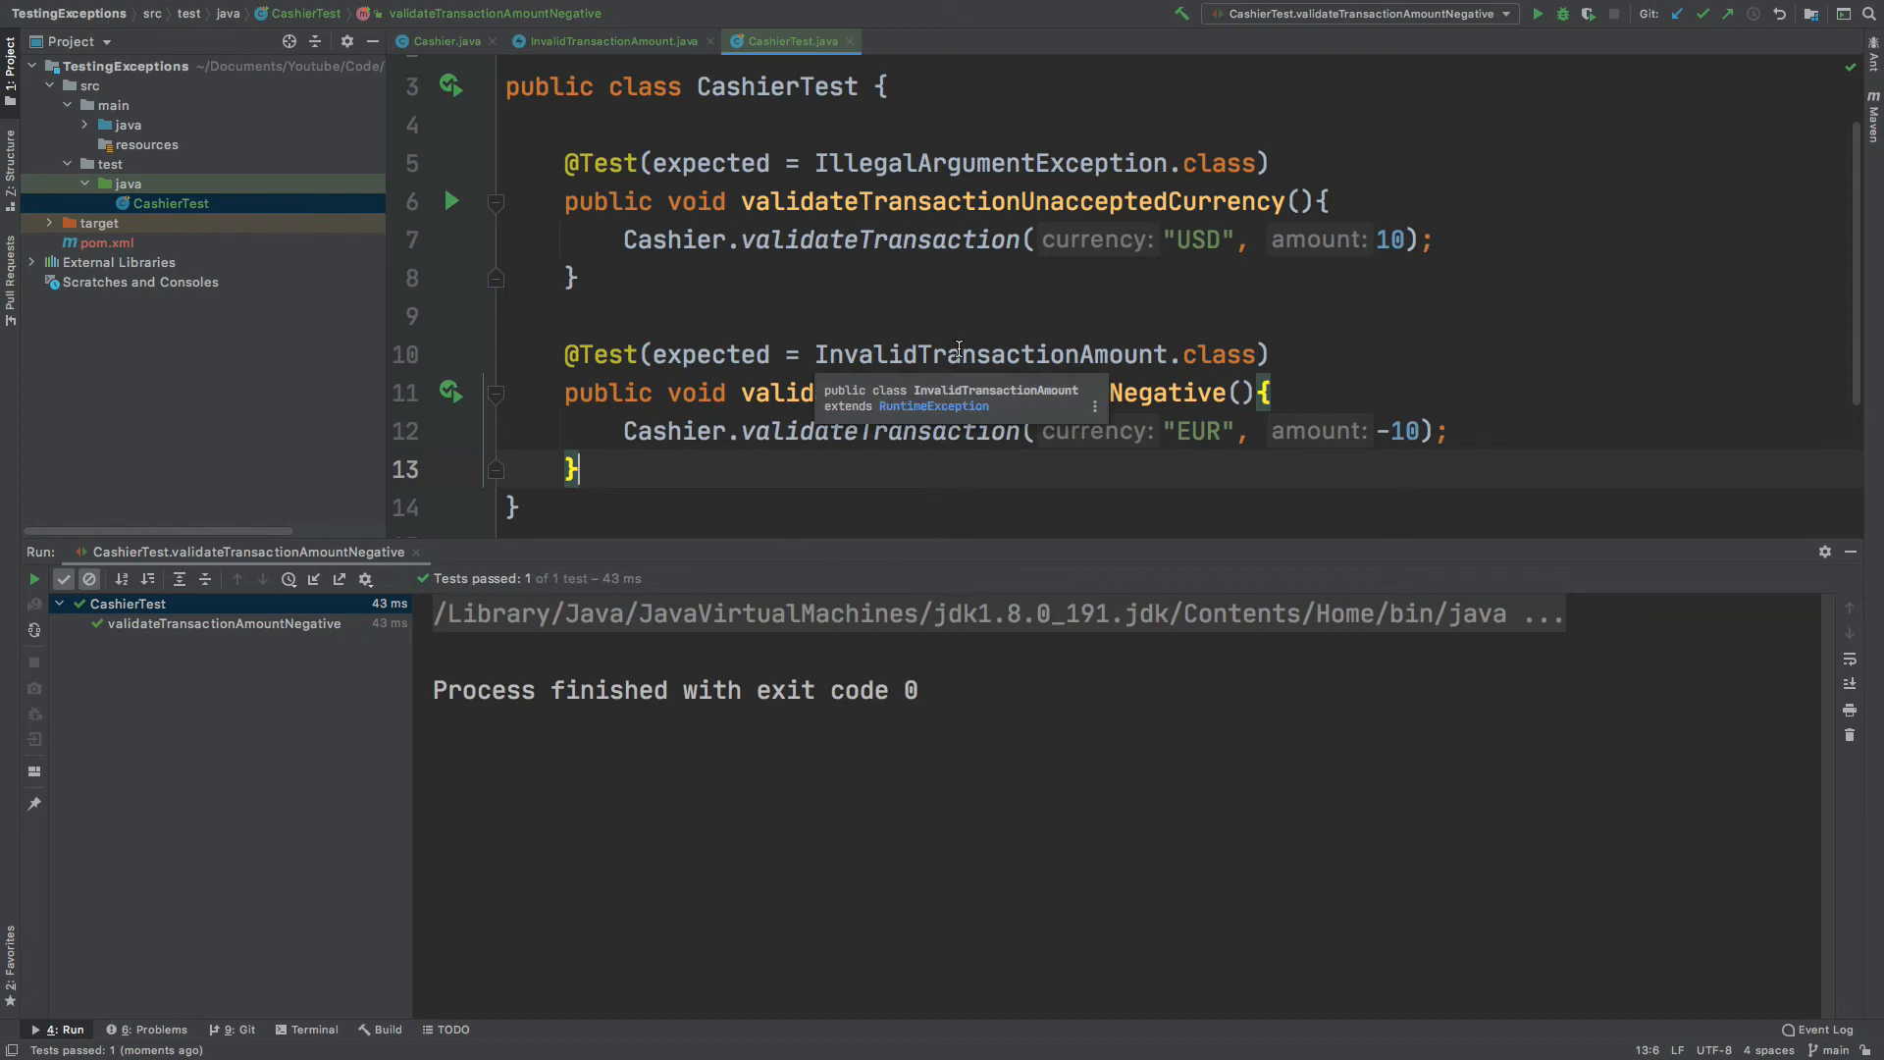
pyautogui.doubleClick(989, 354)
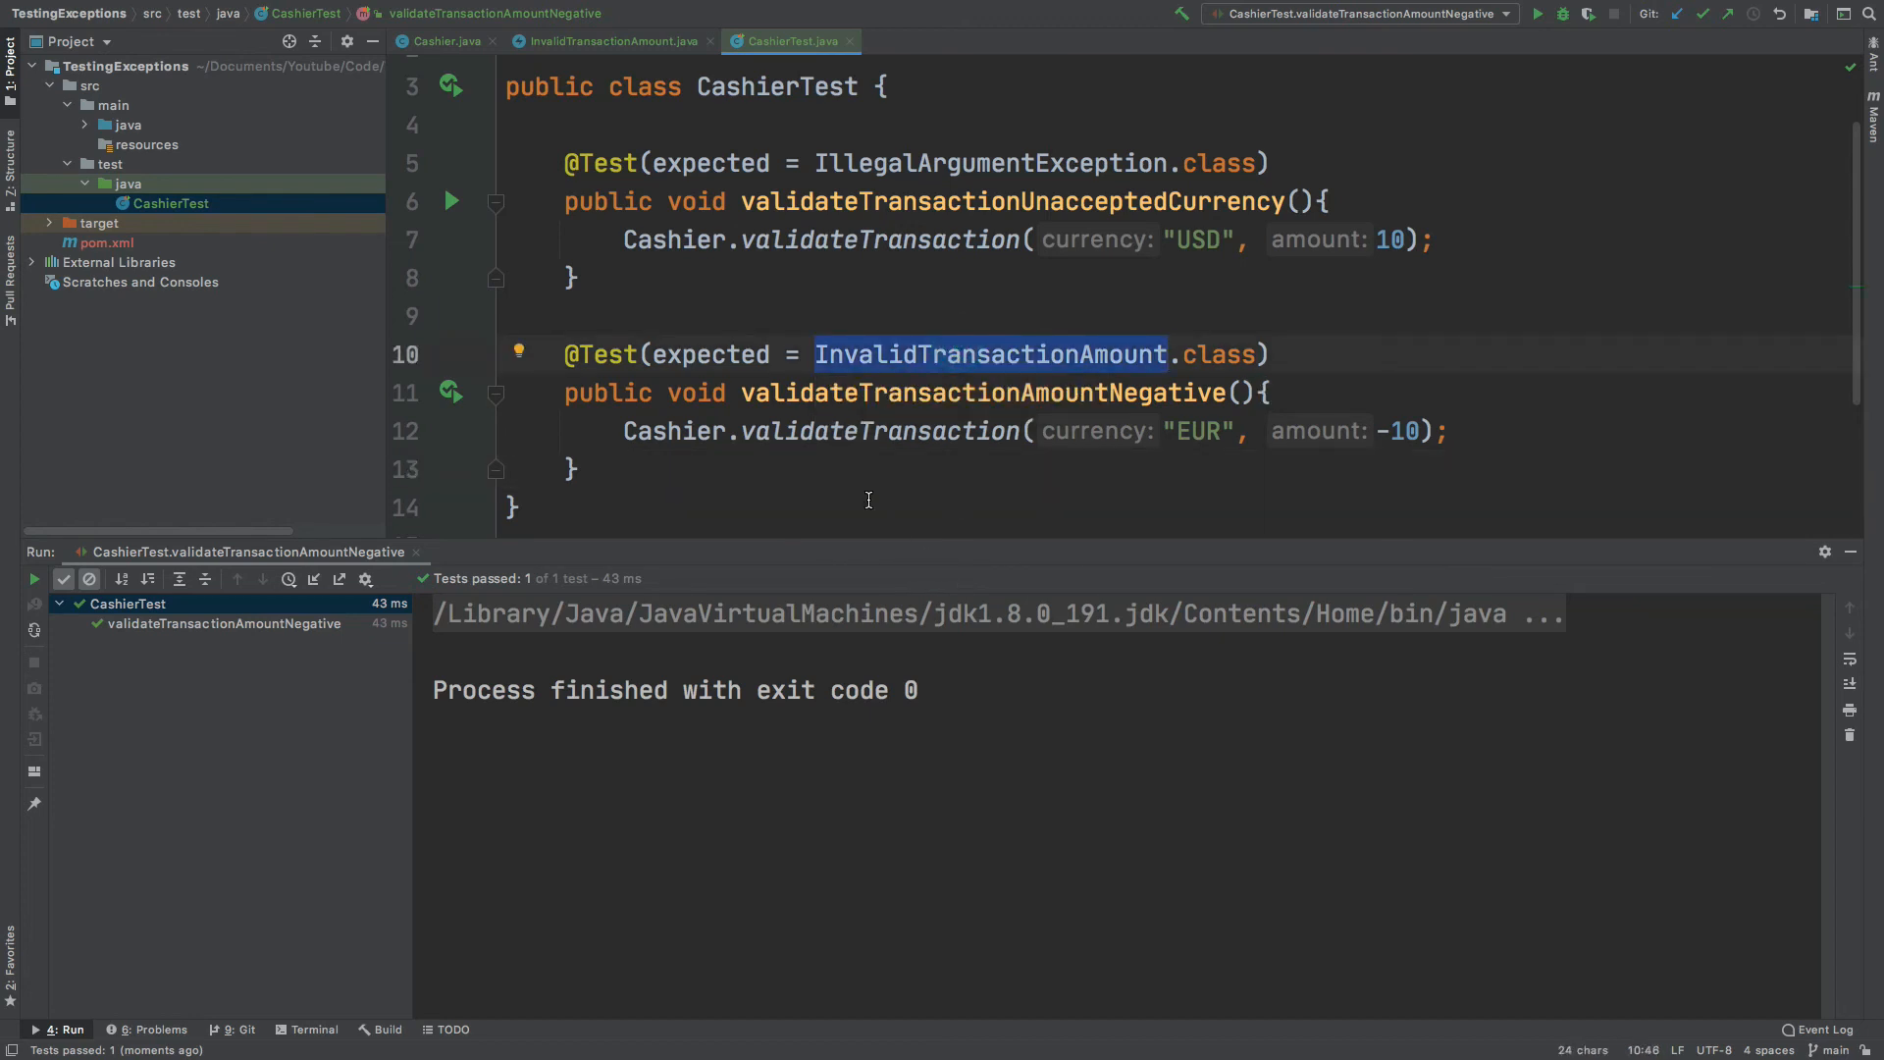
pyautogui.click(609, 41)
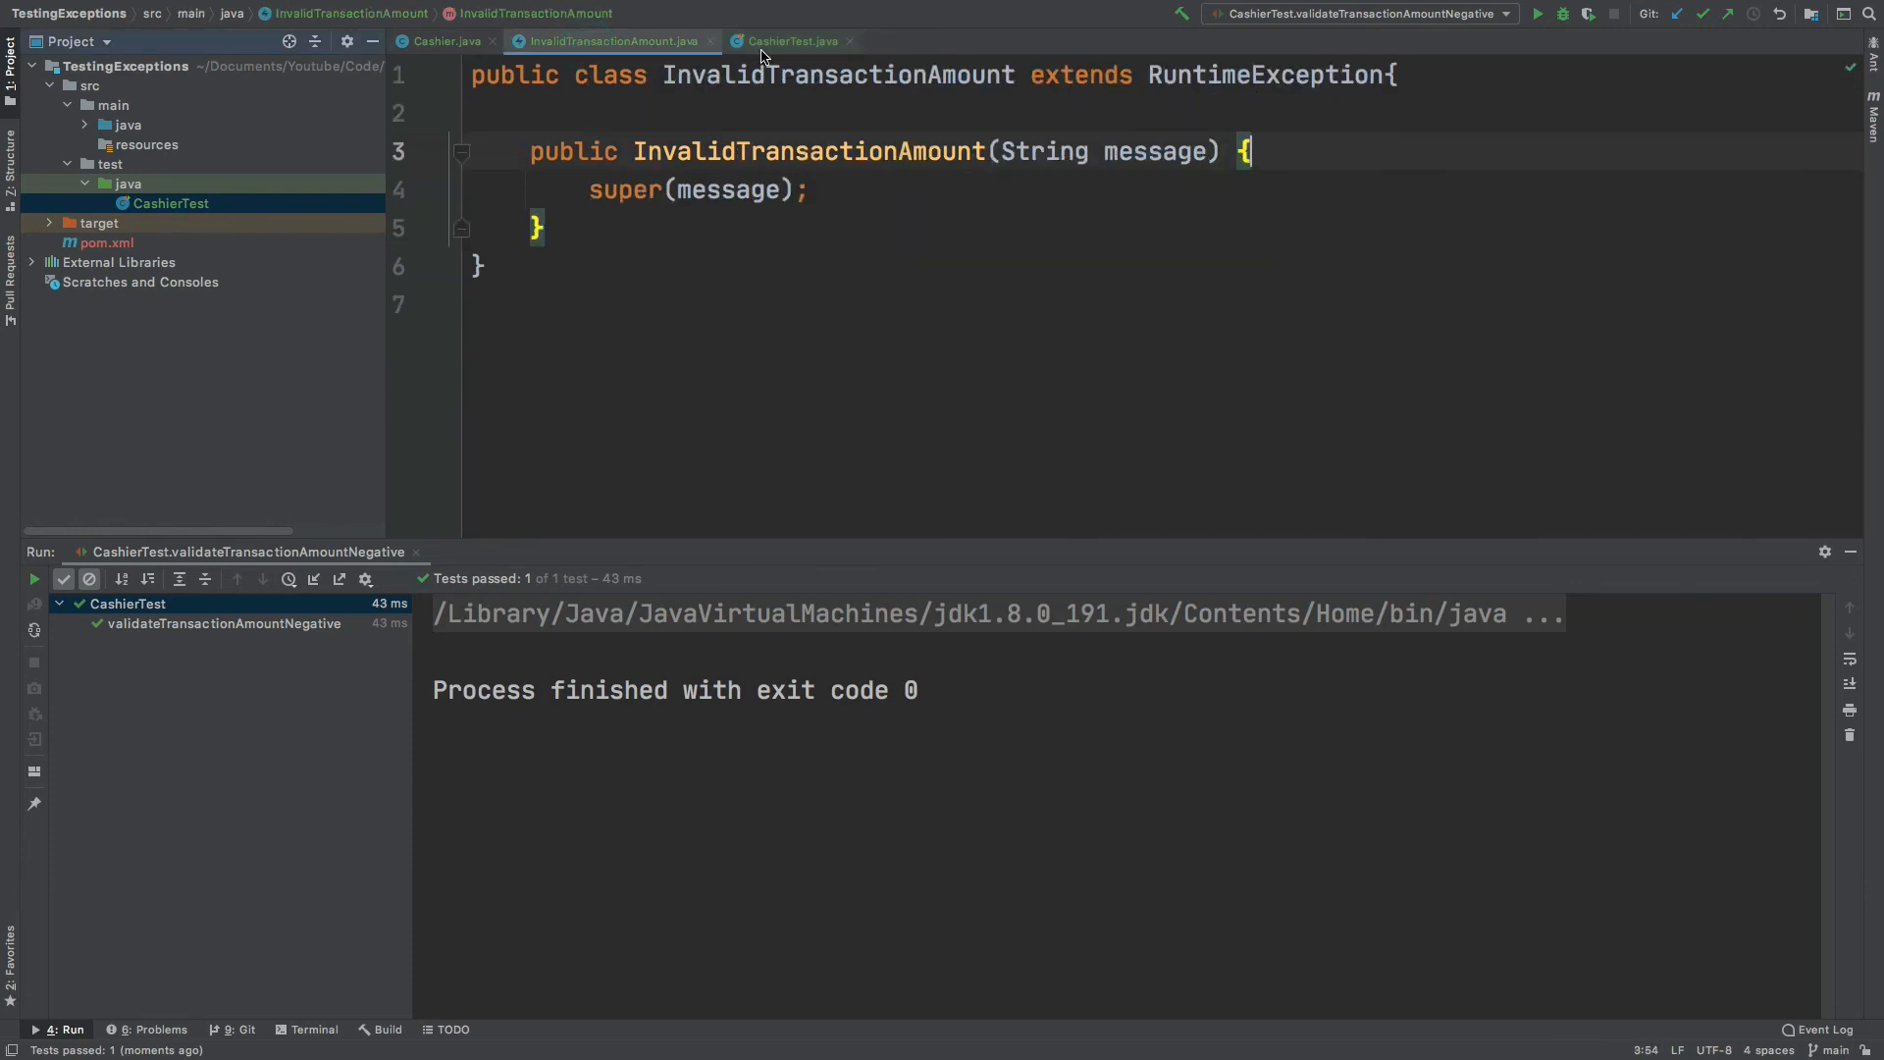
pyautogui.click(788, 41)
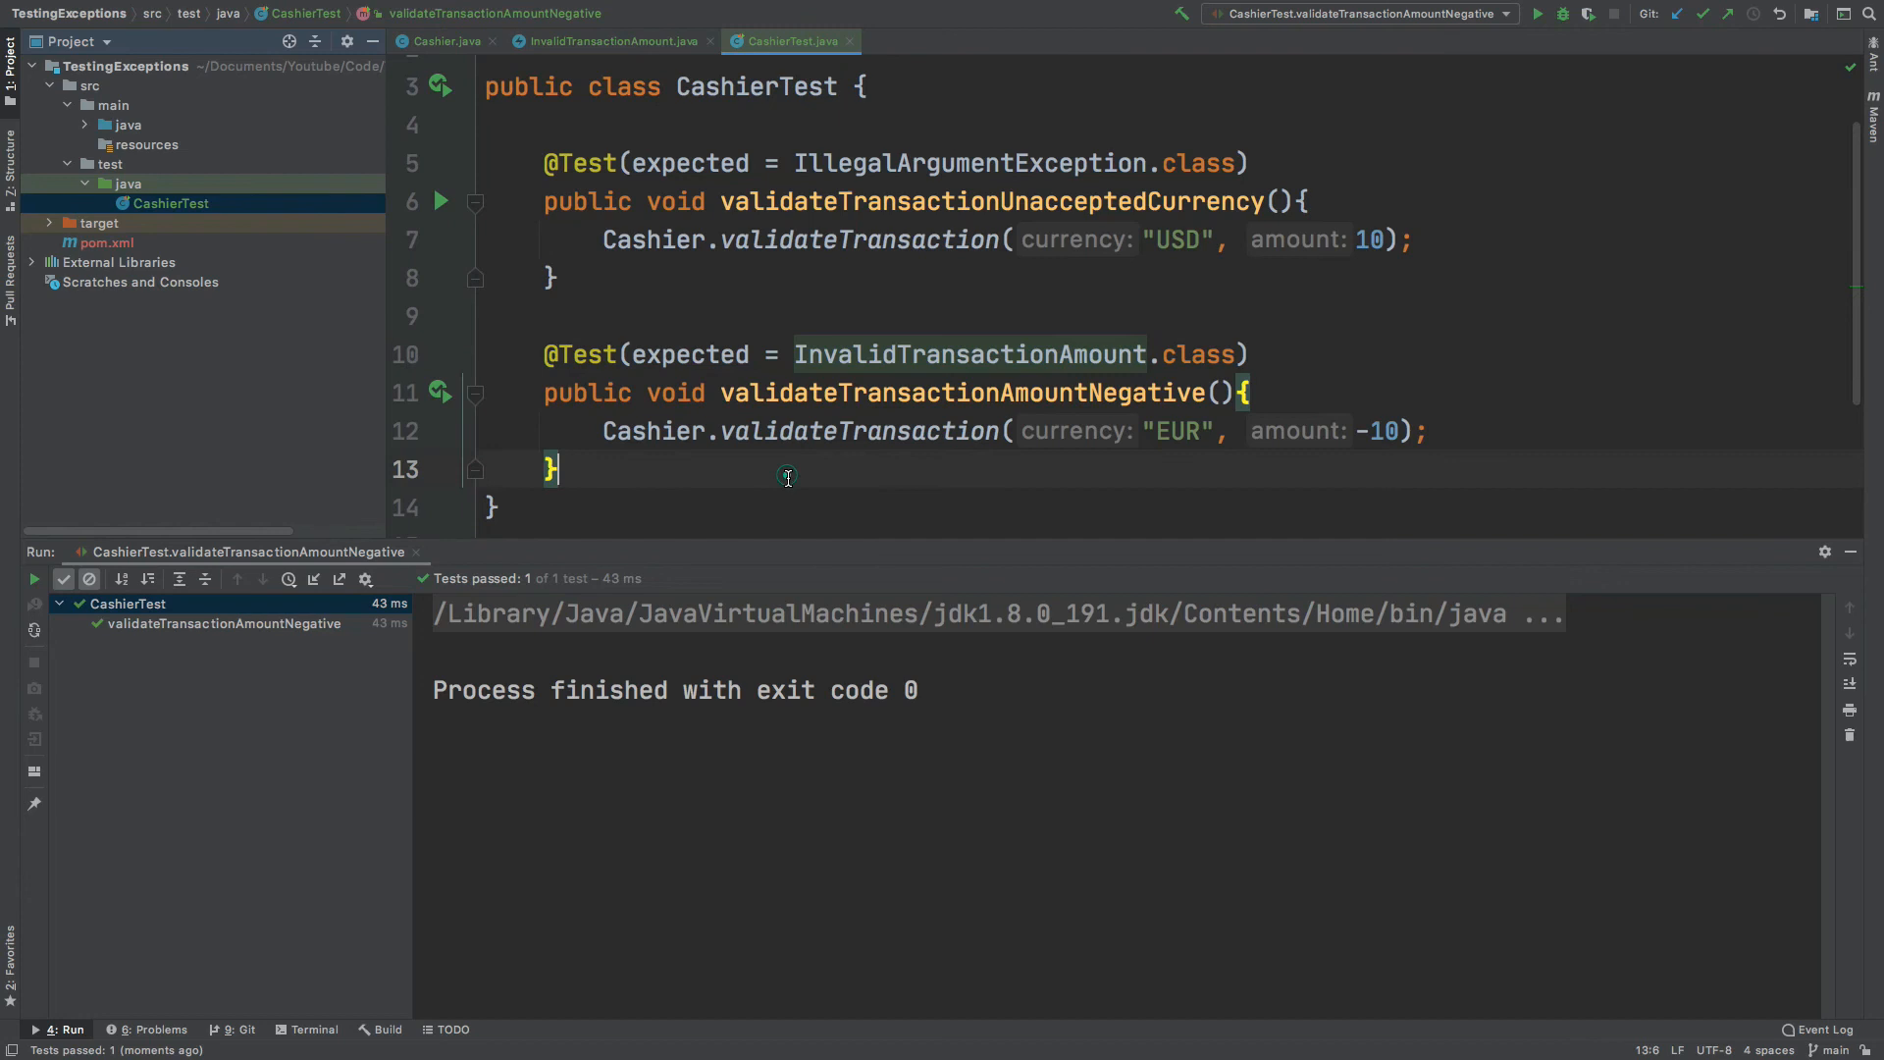
# - Switch the negative-amount test to expect RuntimeException, then begin retyping the first test's exception
pyautogui.write('RuntimeExcep')
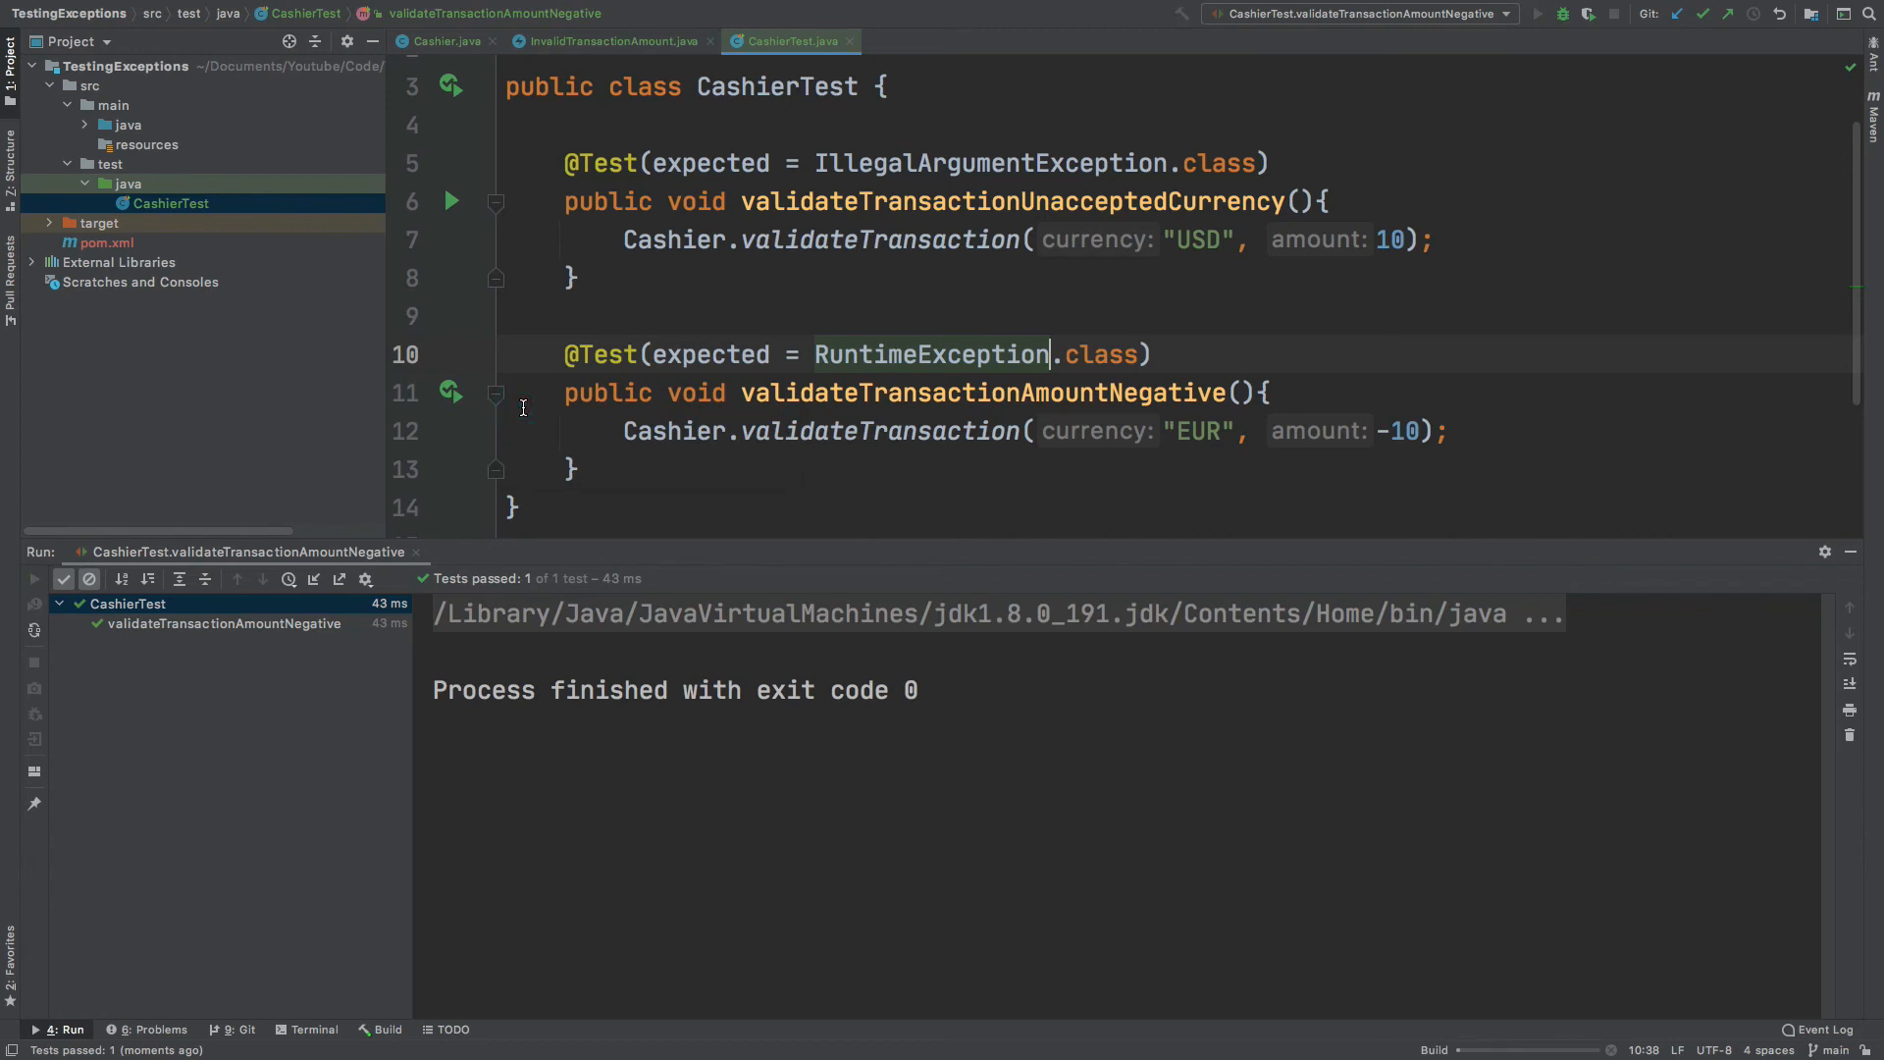
pyautogui.doubleClick(989, 162)
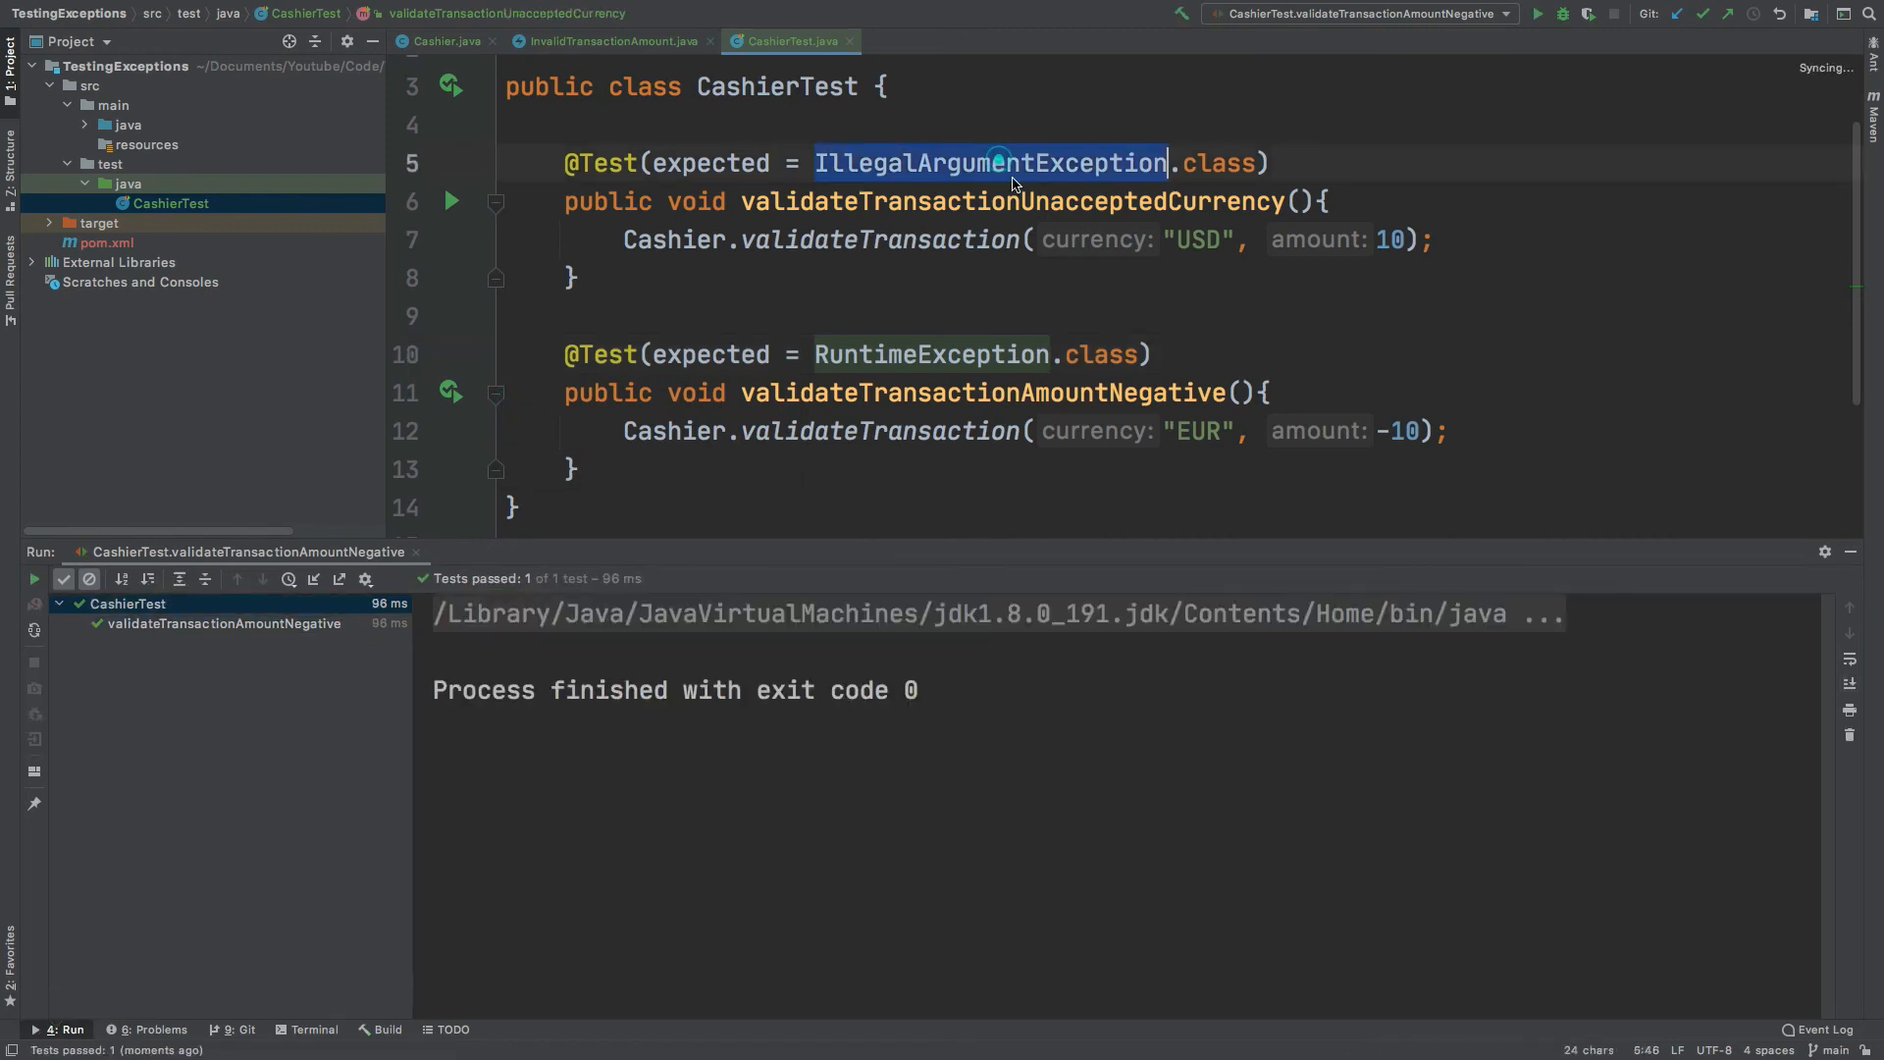
pyautogui.write('Runtim')
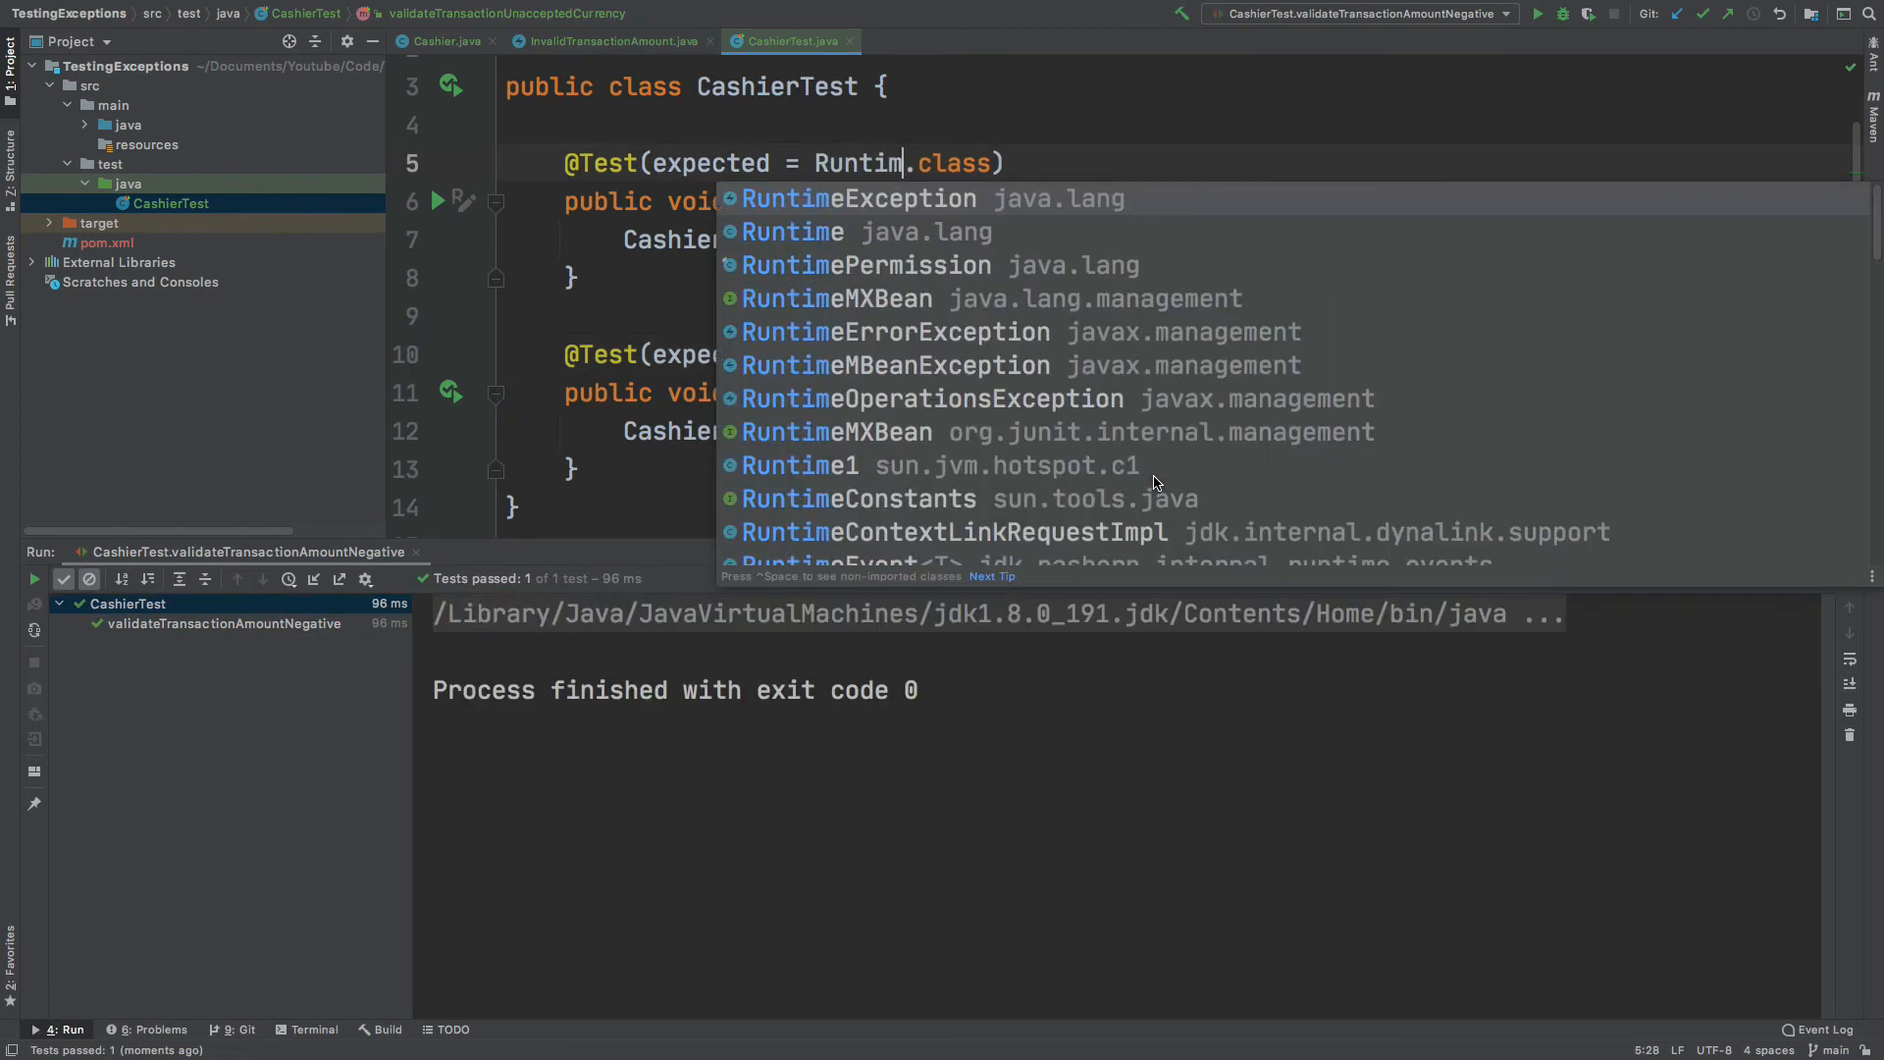